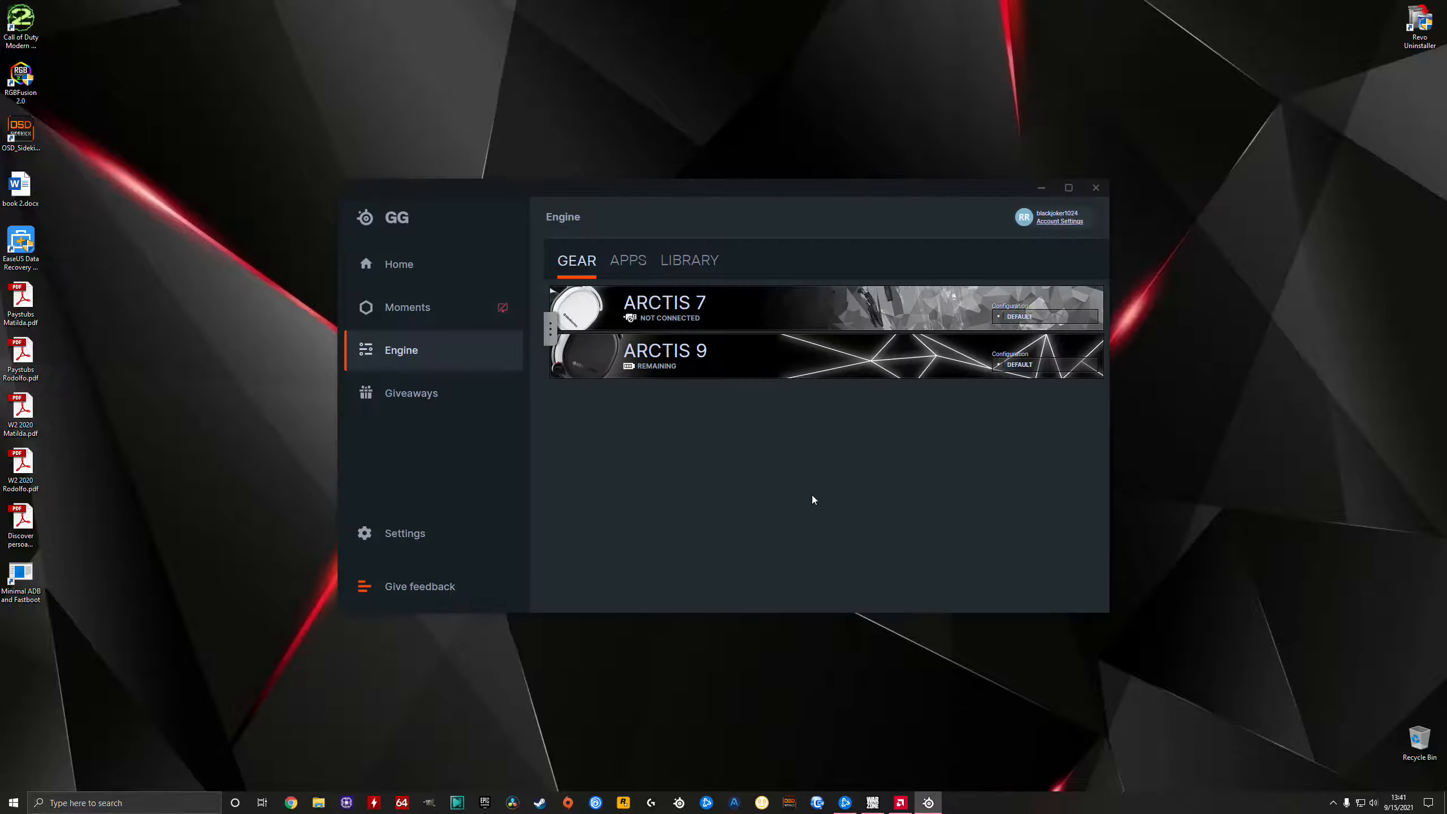
pyautogui.moveTo(433, 534)
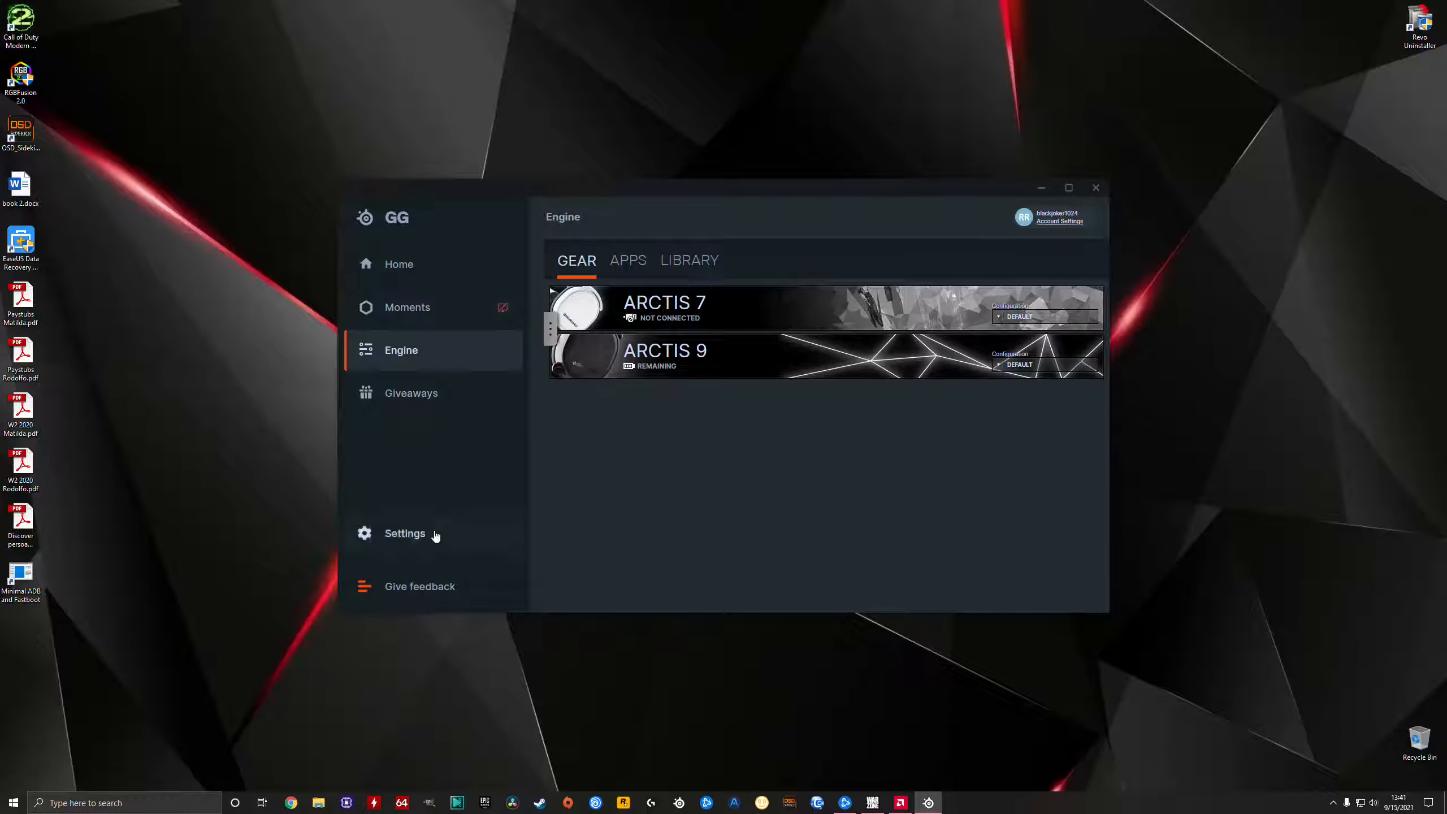
# Run an update check from GG's About settings page, which shows version 8.0.0.
pyautogui.click(405, 534)
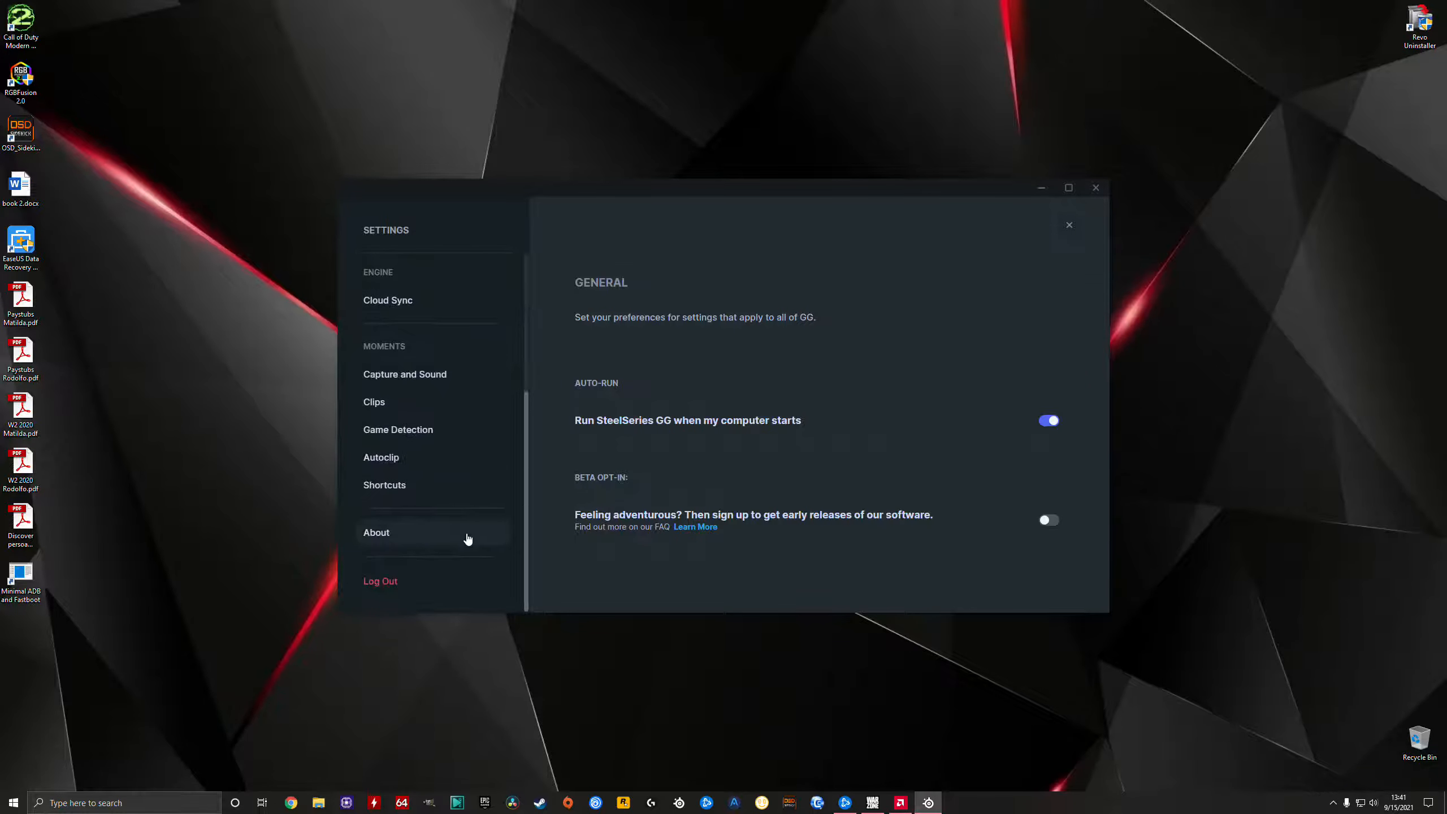
pyautogui.click(376, 532)
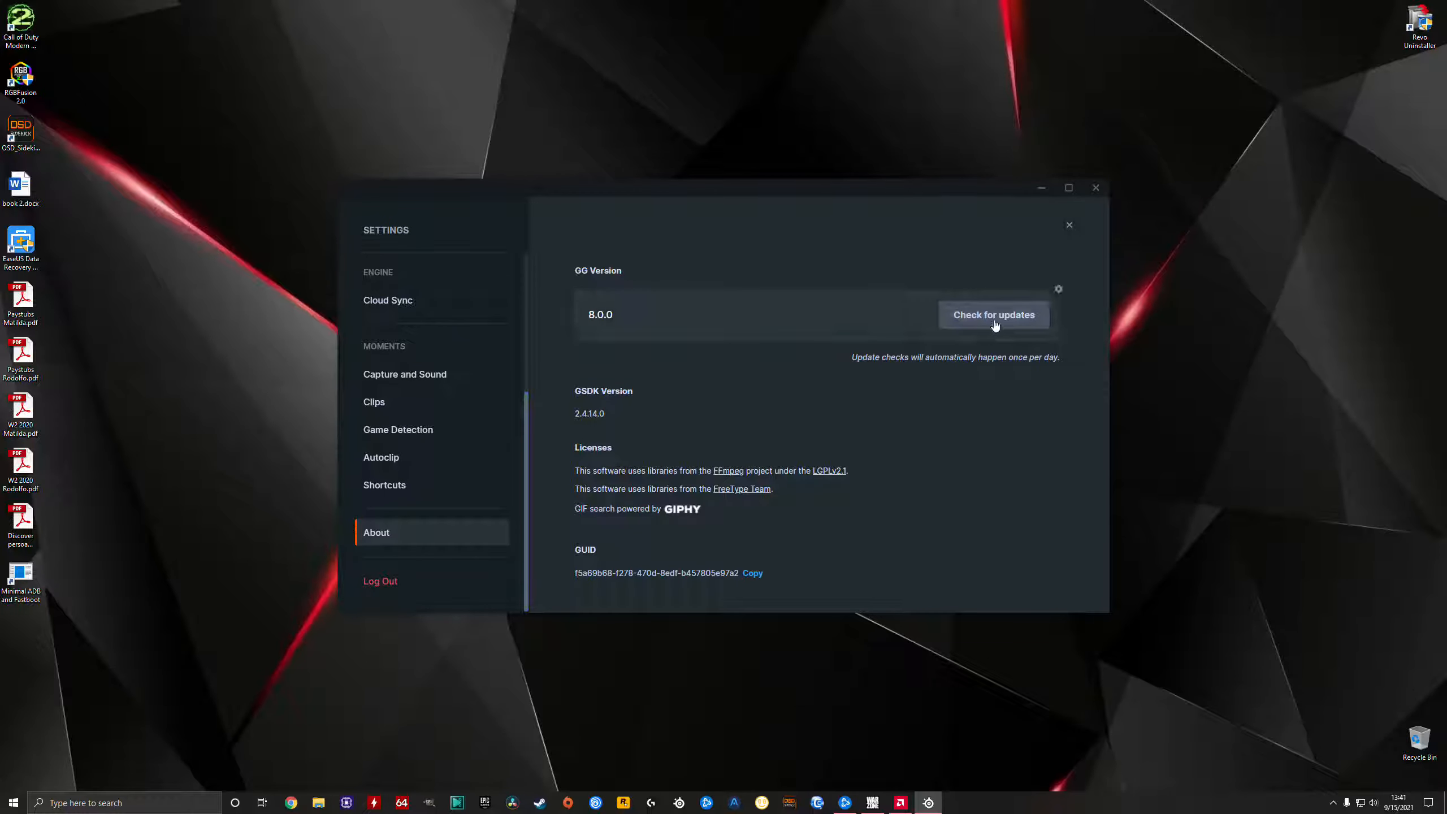
pyautogui.click(993, 314)
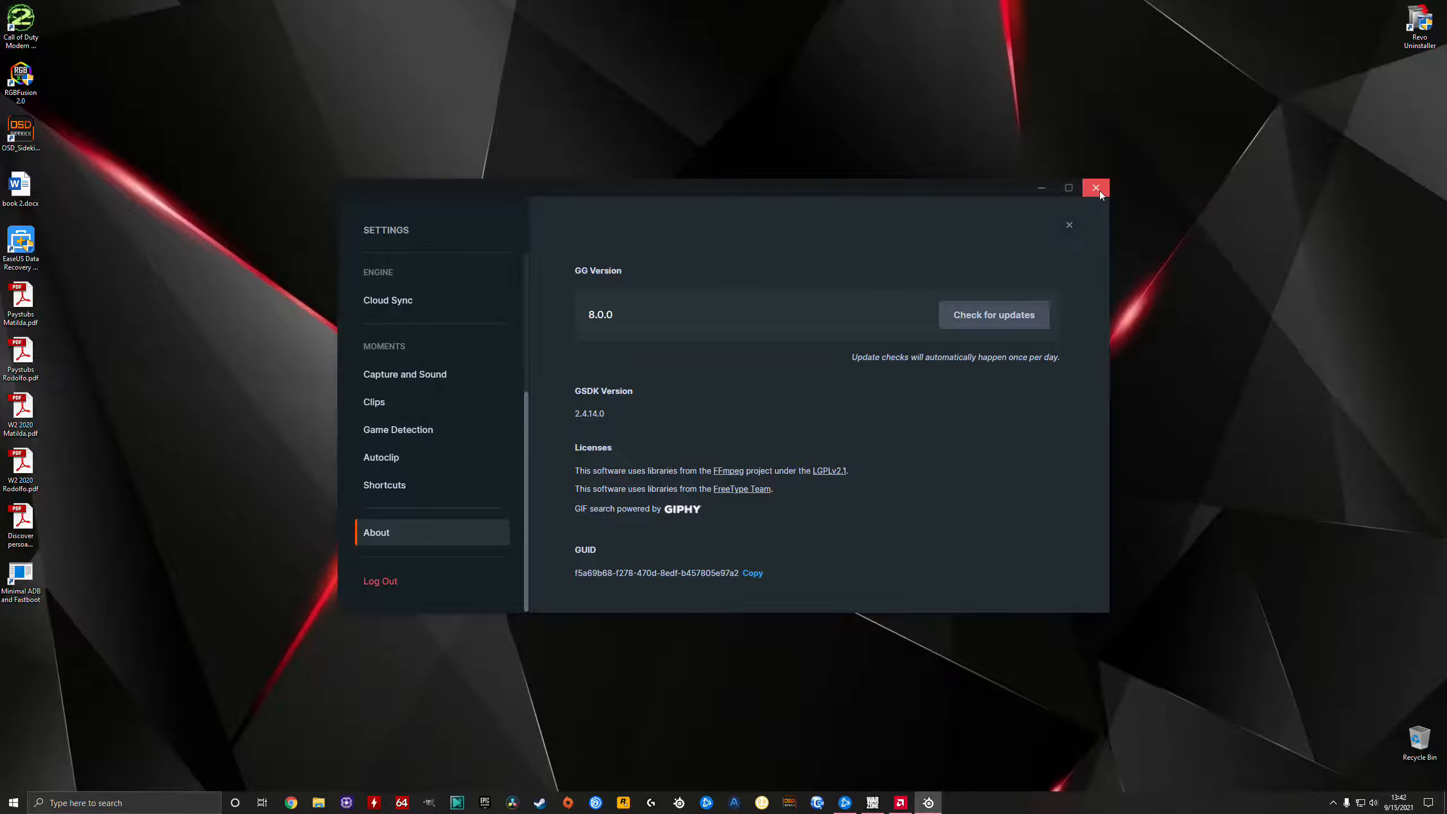
# Close GG and set Headphones (Arctis 9 Game) as the default playback device.
pyautogui.click(1096, 188)
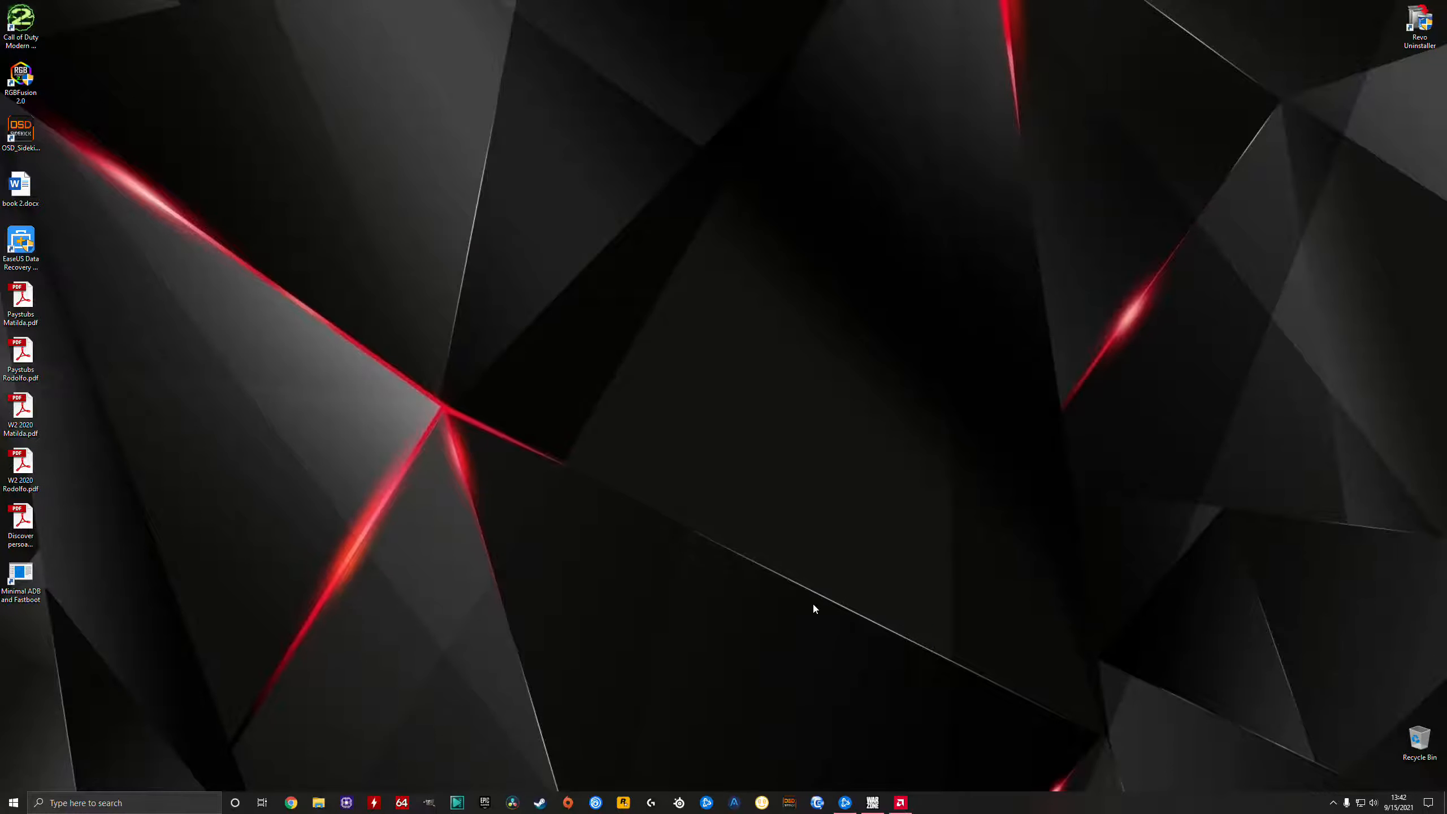
pyautogui.moveTo(1370, 783)
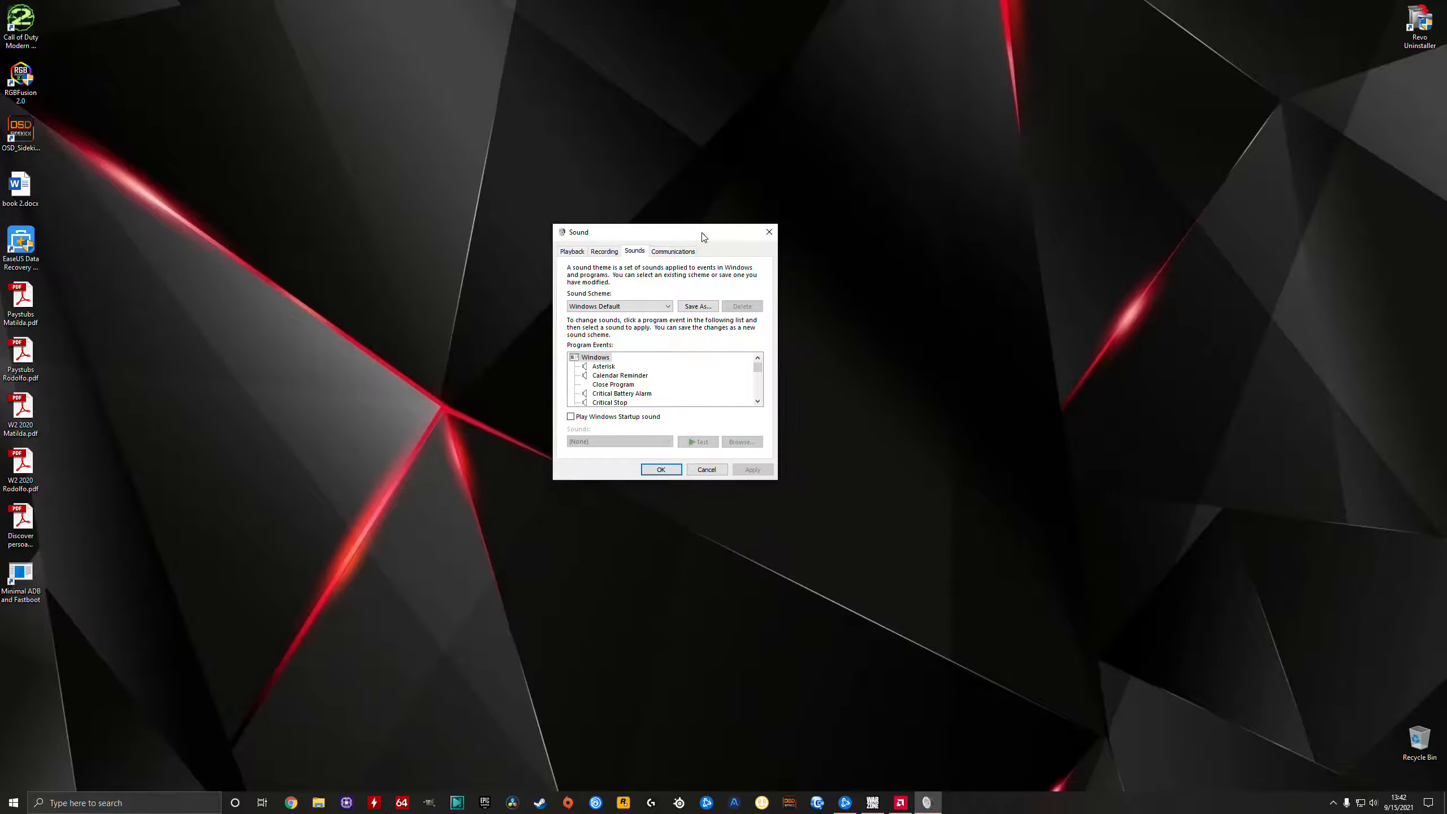
pyautogui.click(573, 251)
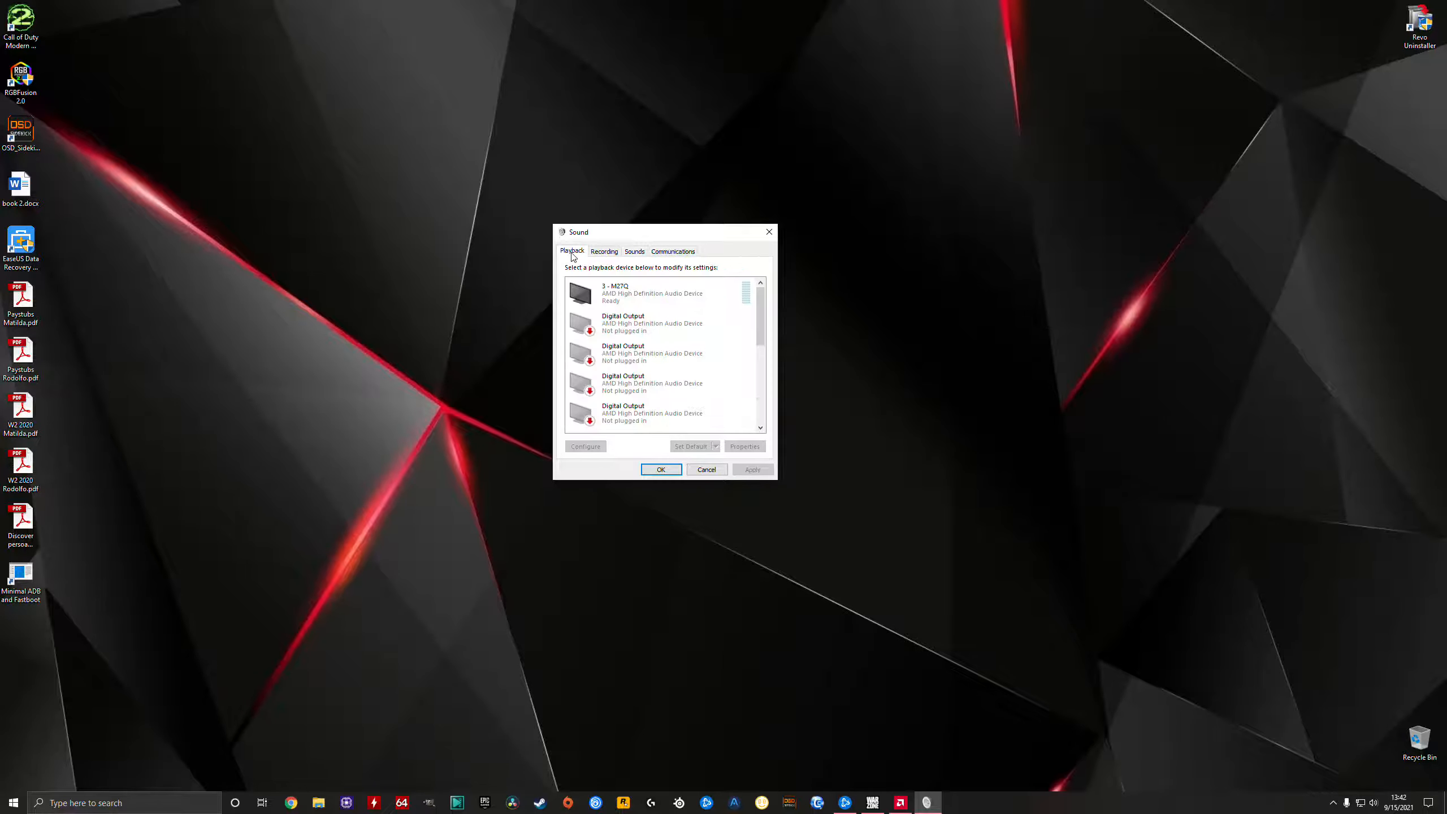
pyautogui.scroll(-3)
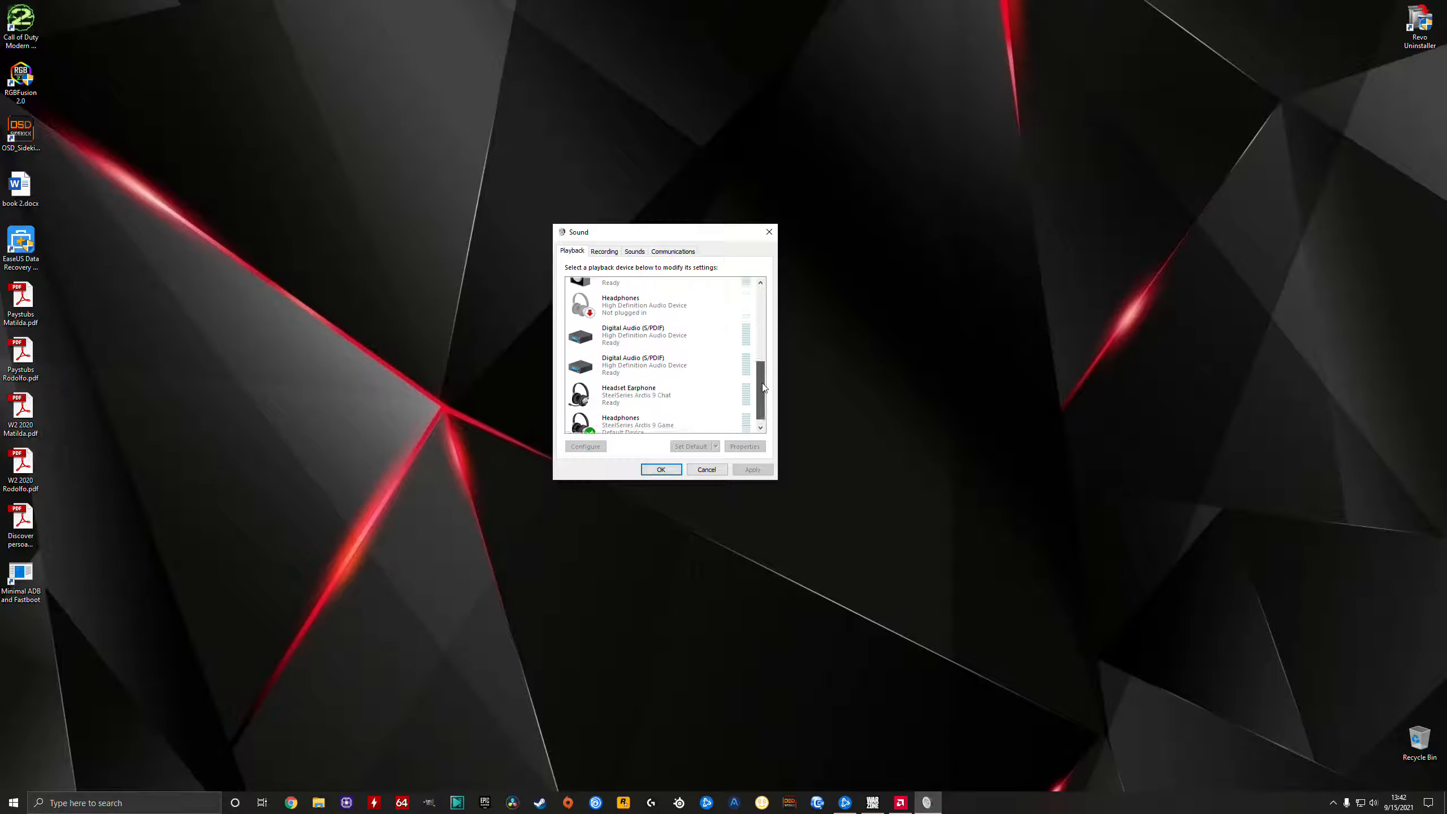
pyautogui.click(637, 417)
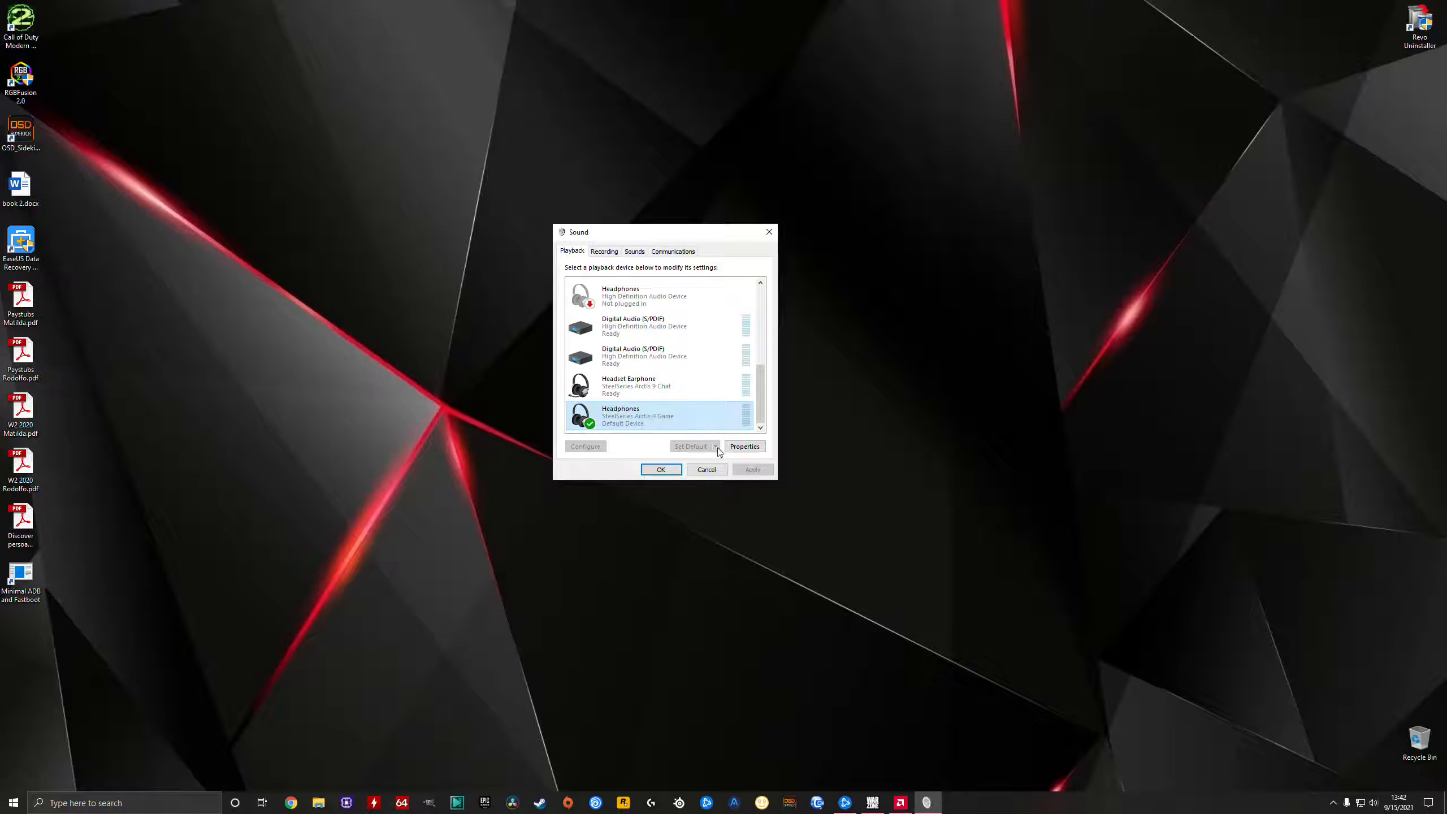
pyautogui.click(628, 385)
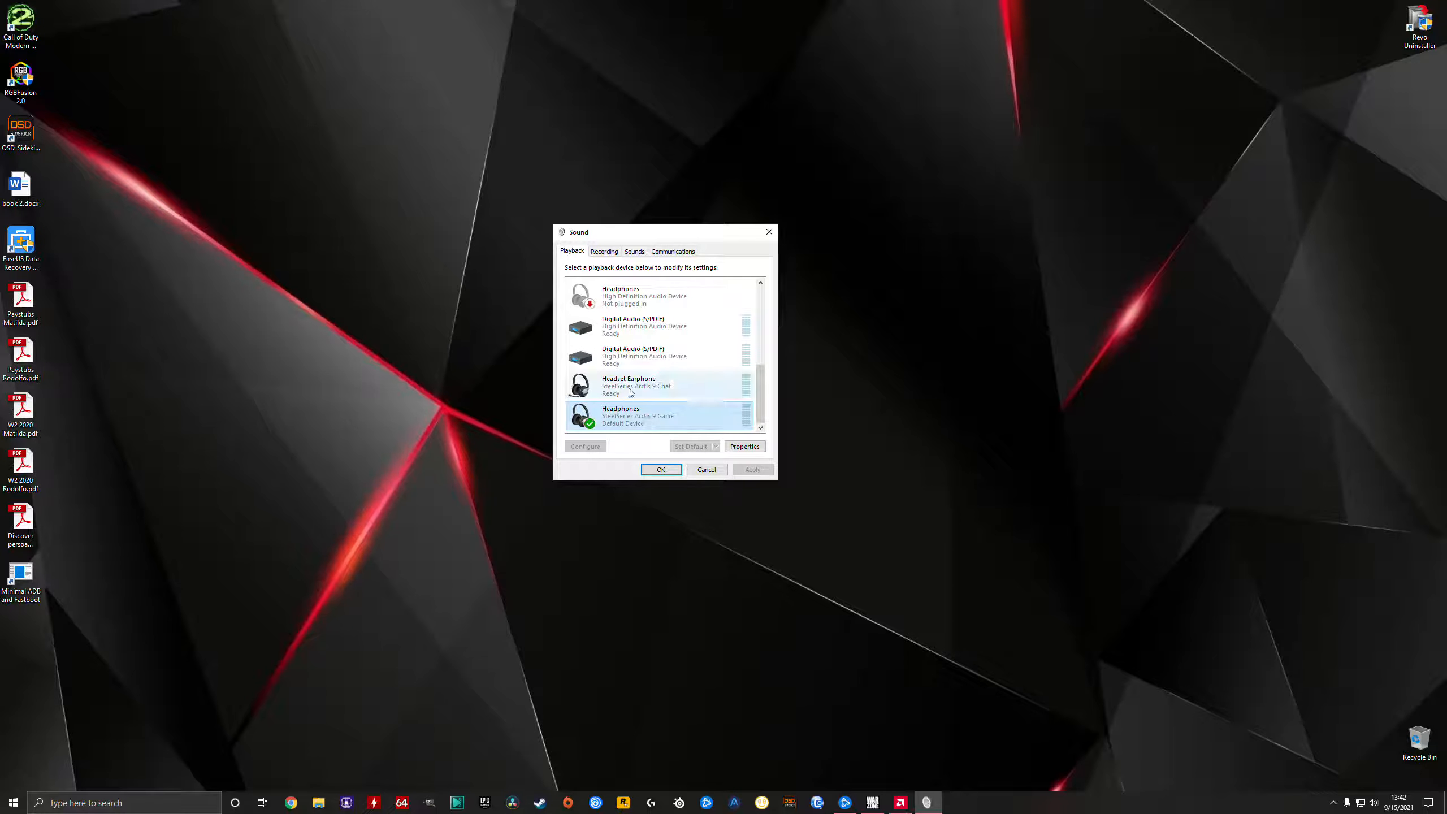
pyautogui.moveTo(653, 390)
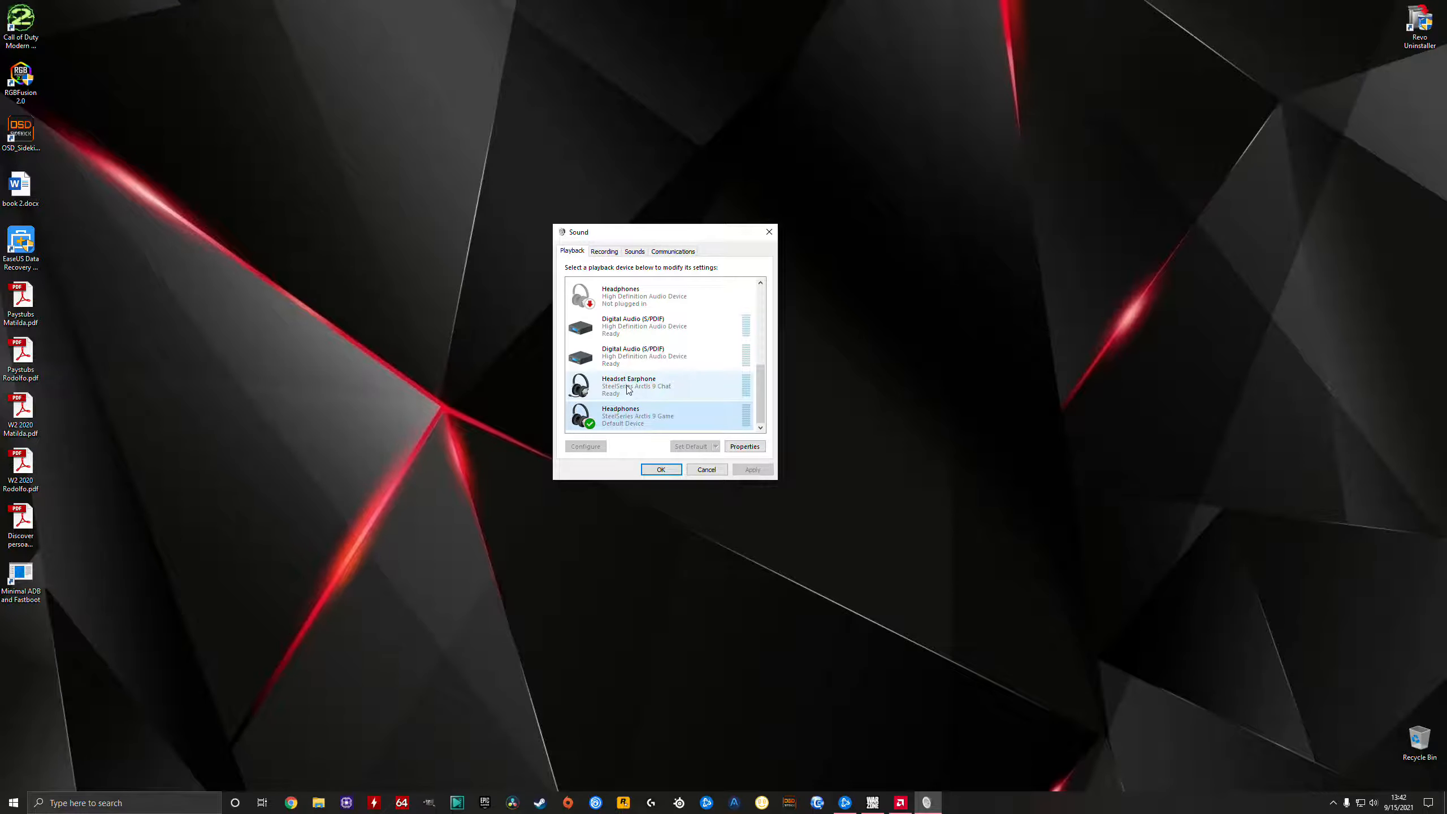
# Set Headset Earphone (Arctis 9 Chat) as the Default Communication Device.
pyautogui.click(637, 386)
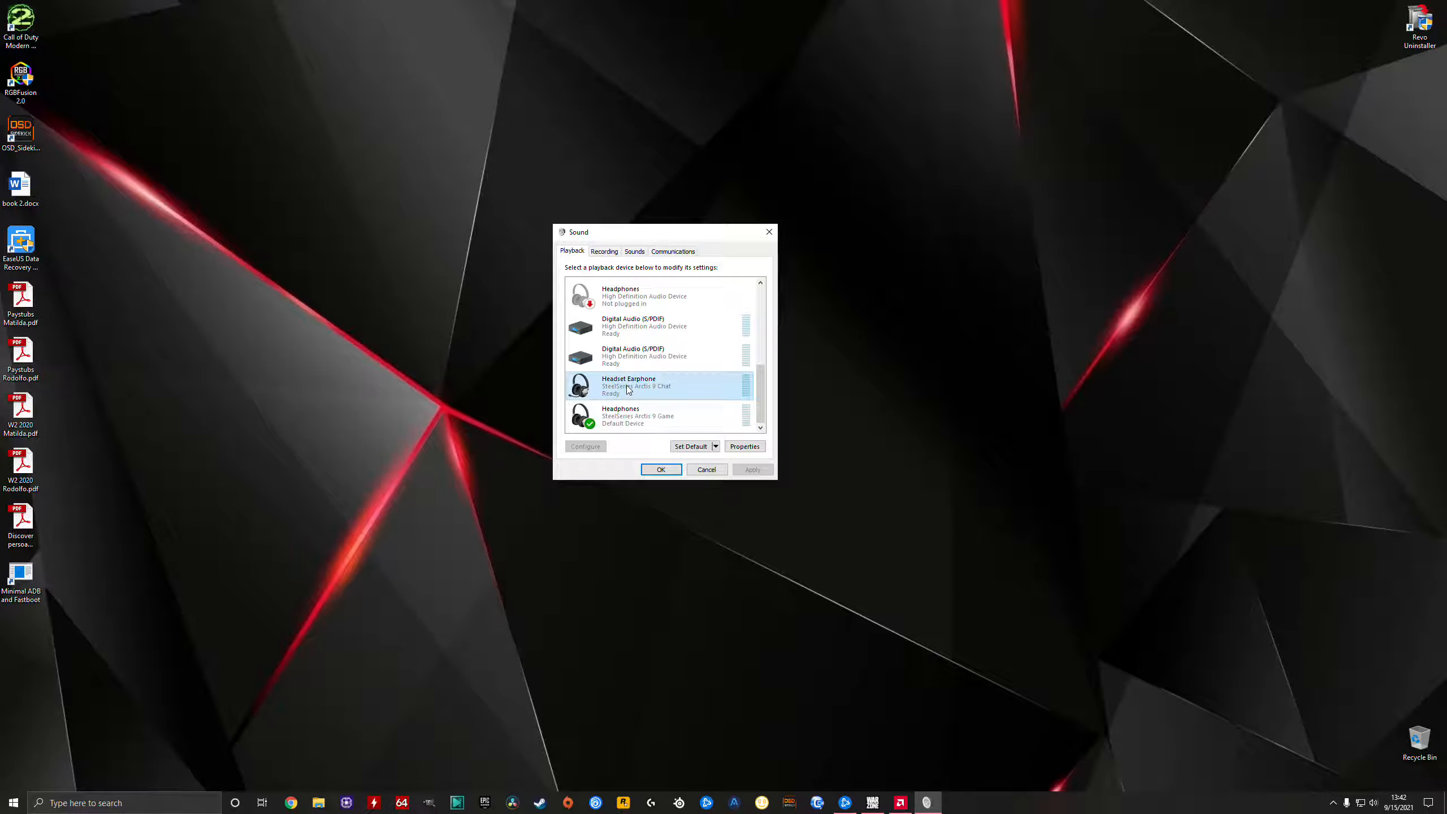
pyautogui.rightClick(628, 385)
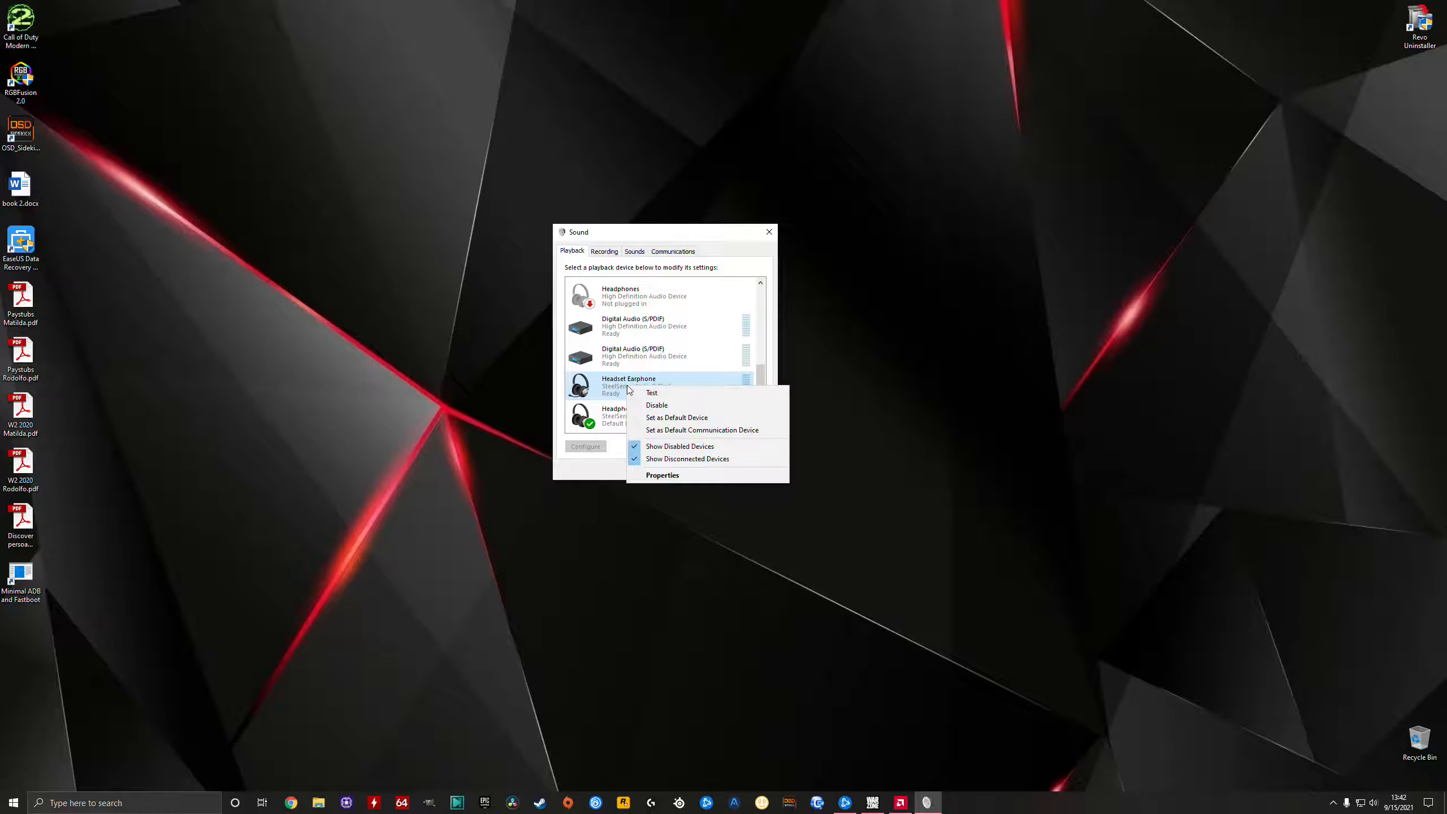
pyautogui.moveTo(704, 430)
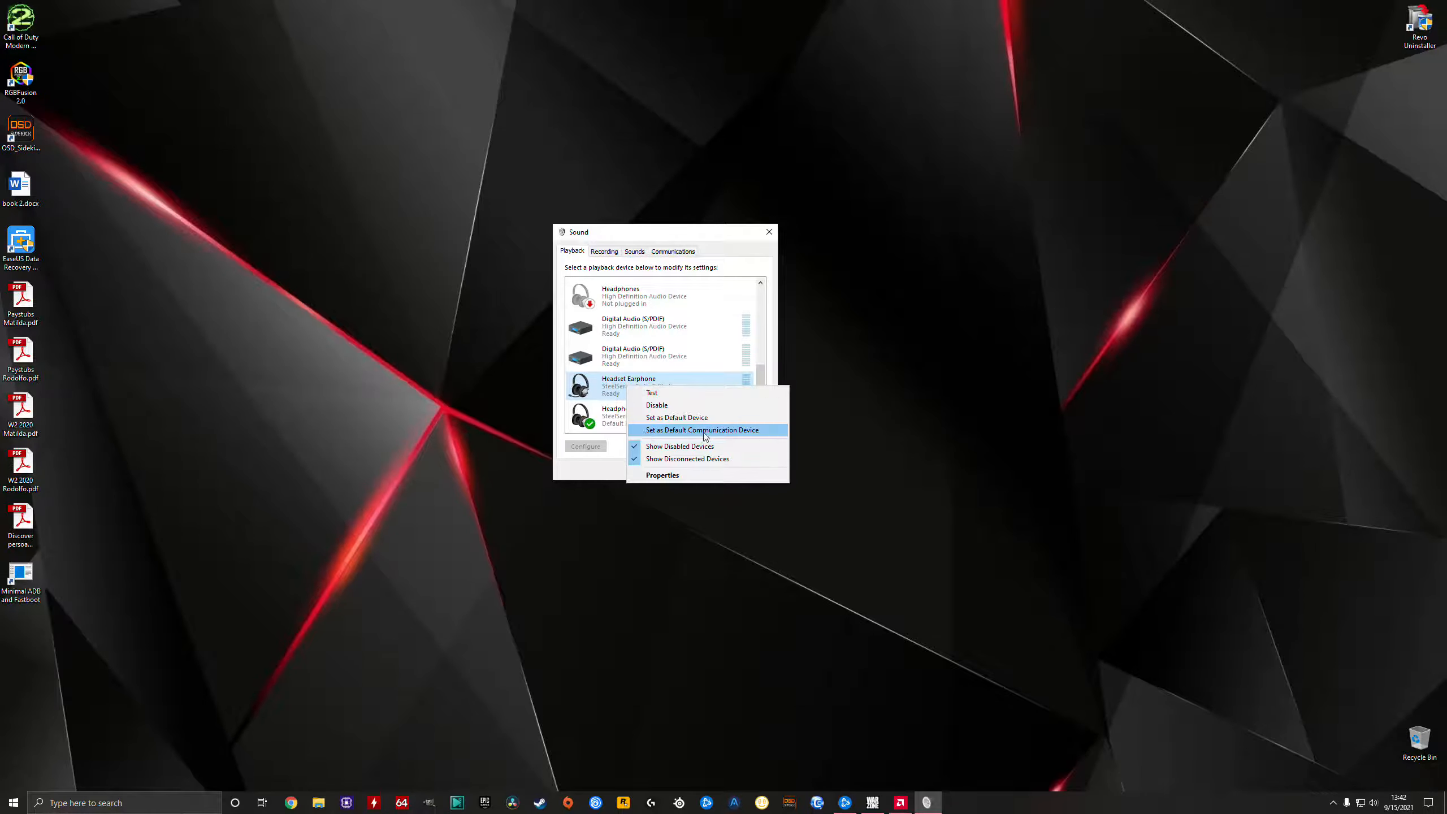
pyautogui.click(701, 430)
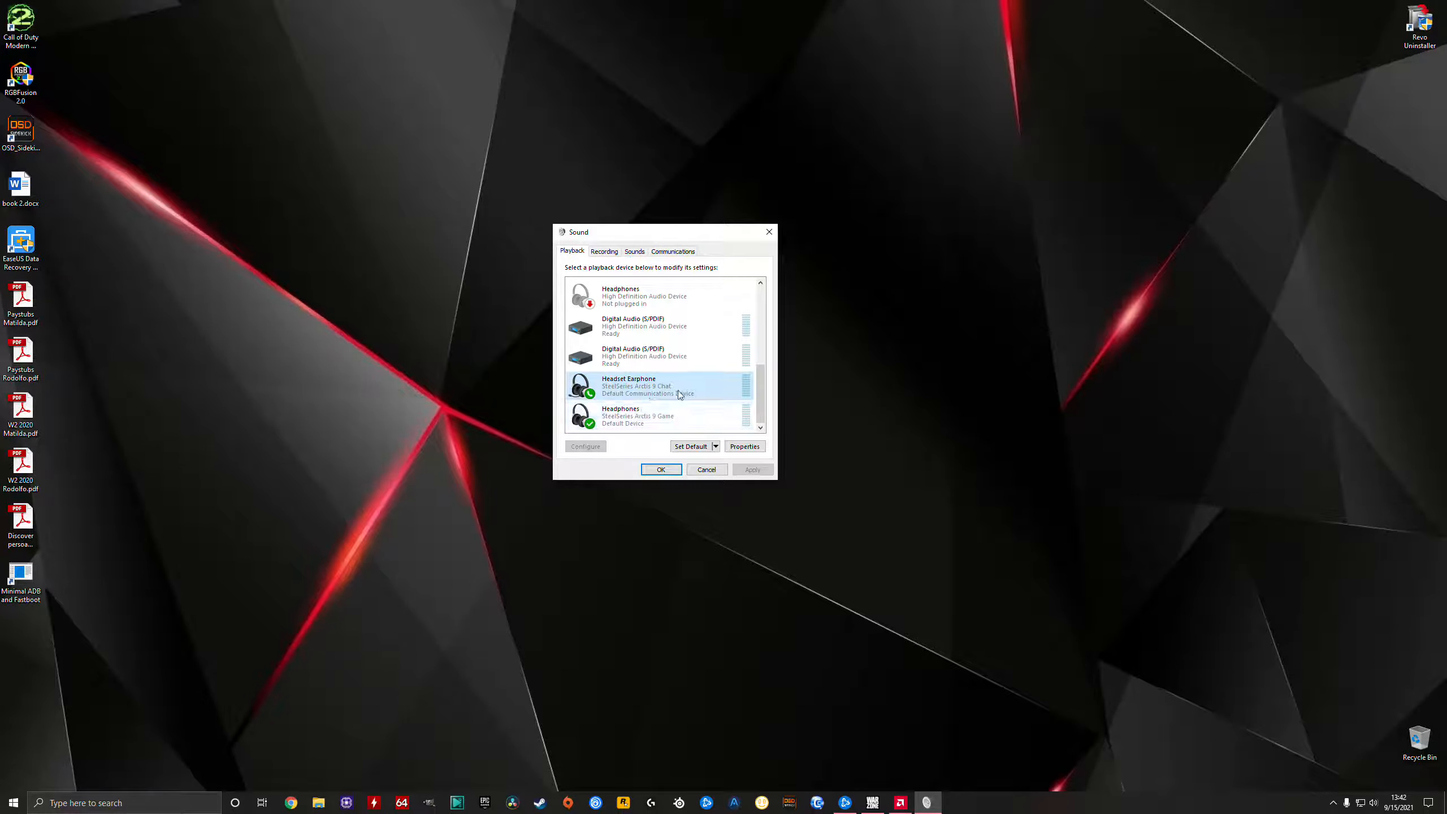
# Disable all enhancements for the Arctis 9 Chat device and confirm with OK.
pyautogui.click(744, 446)
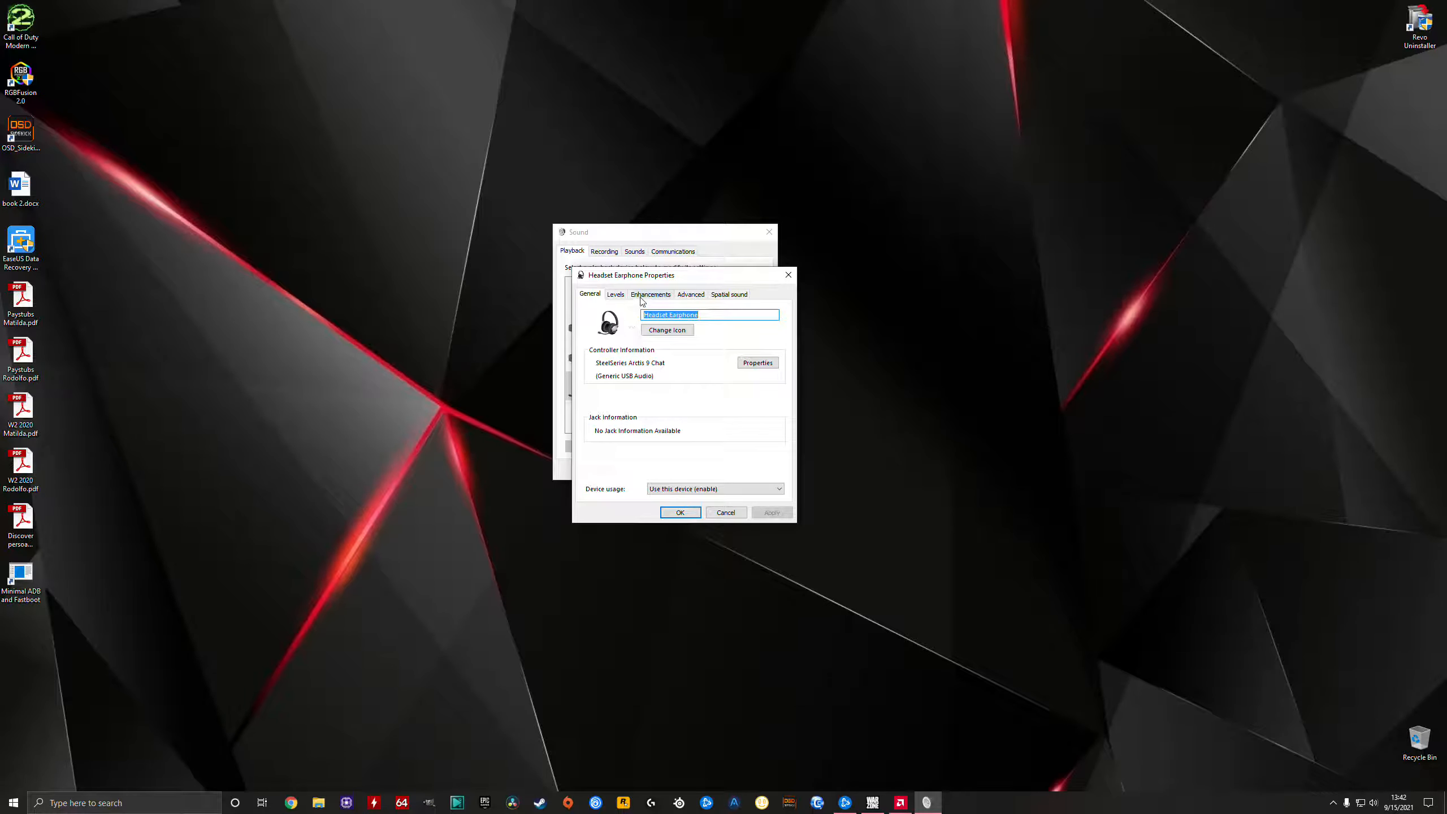
pyautogui.click(651, 293)
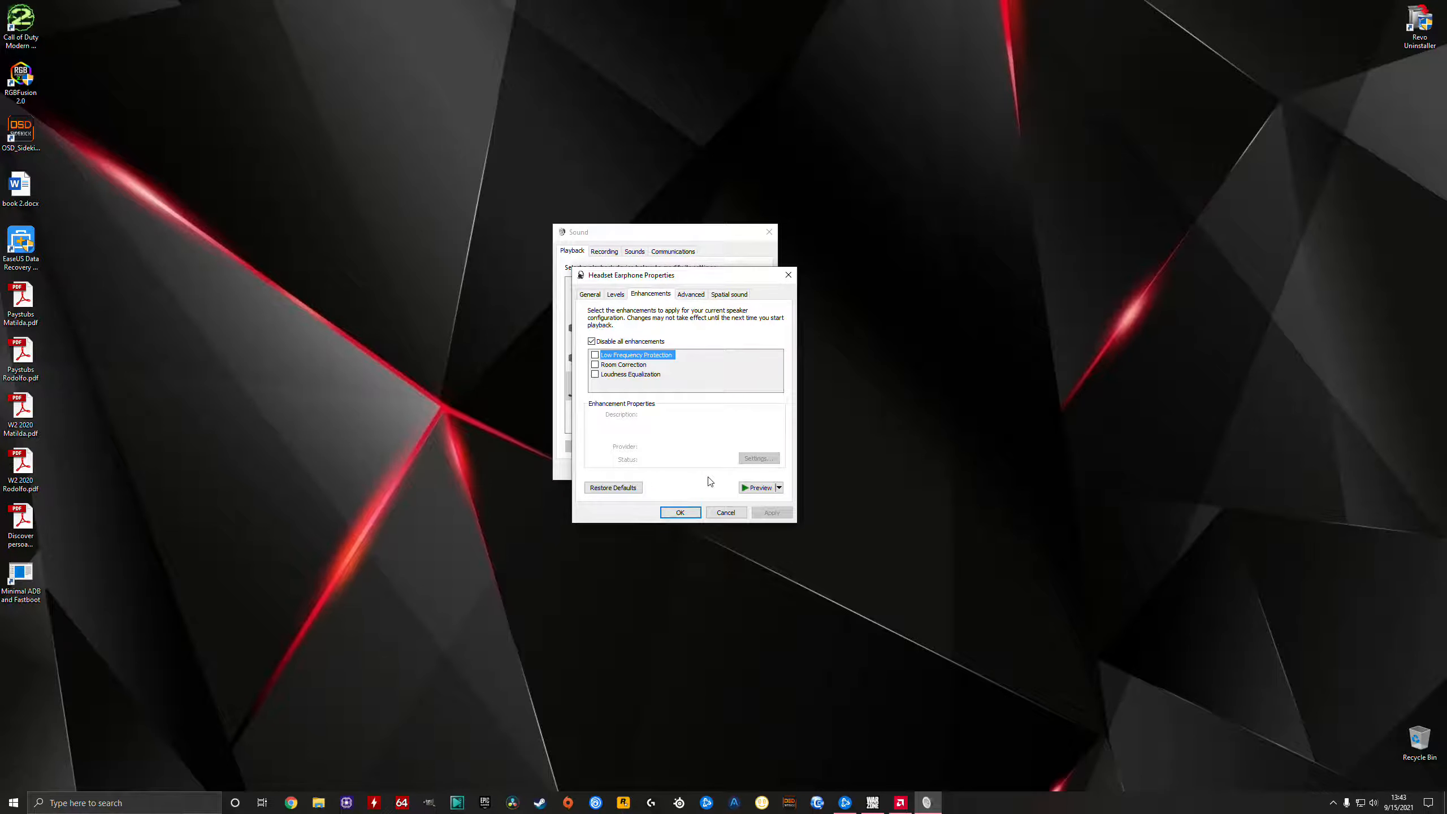
pyautogui.moveTo(722, 457)
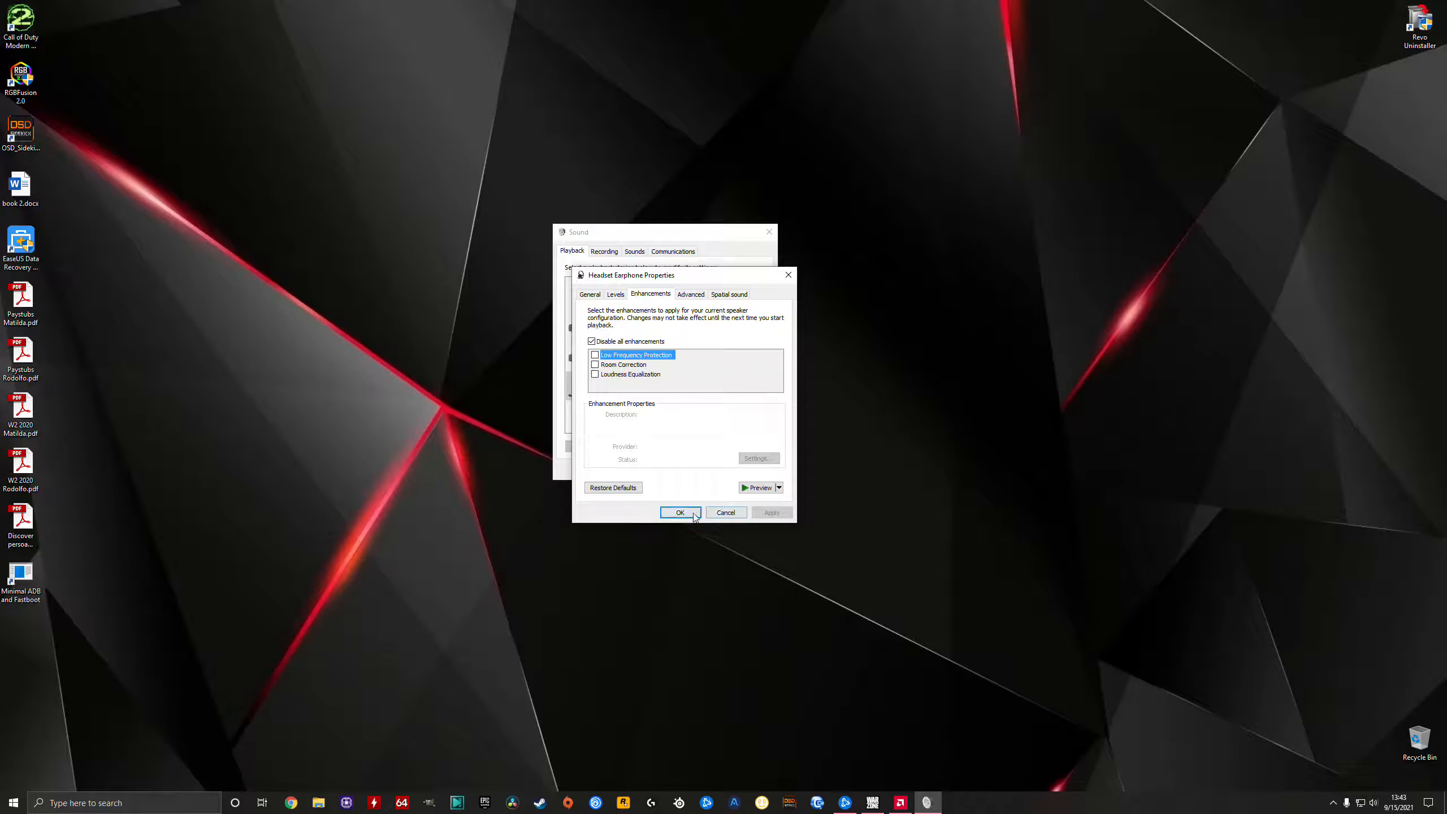
pyautogui.click(680, 512)
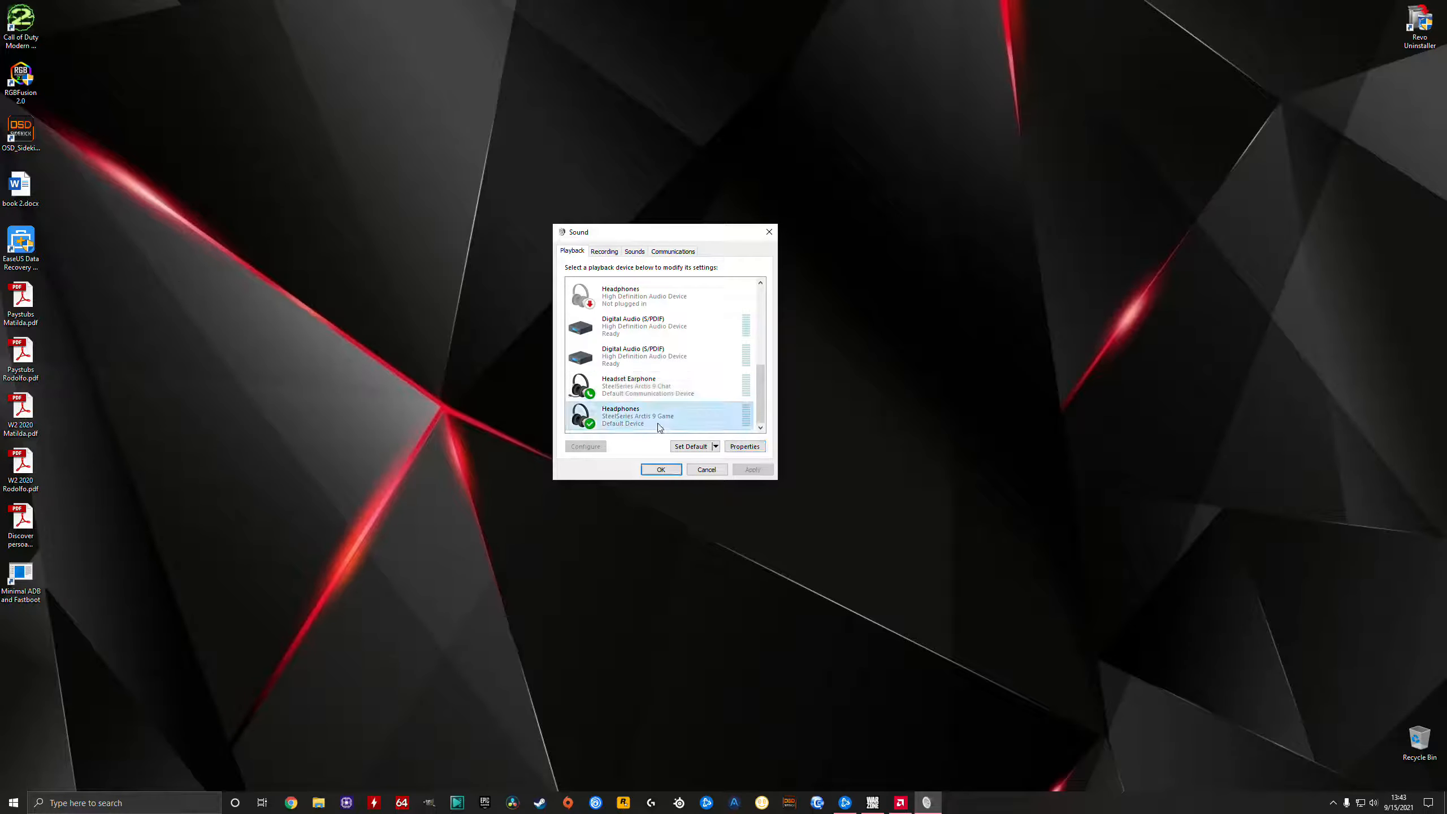
# Disable all enhancements for the Arctis 9 Game headphones, then close Sound with OK.
pyautogui.click(744, 446)
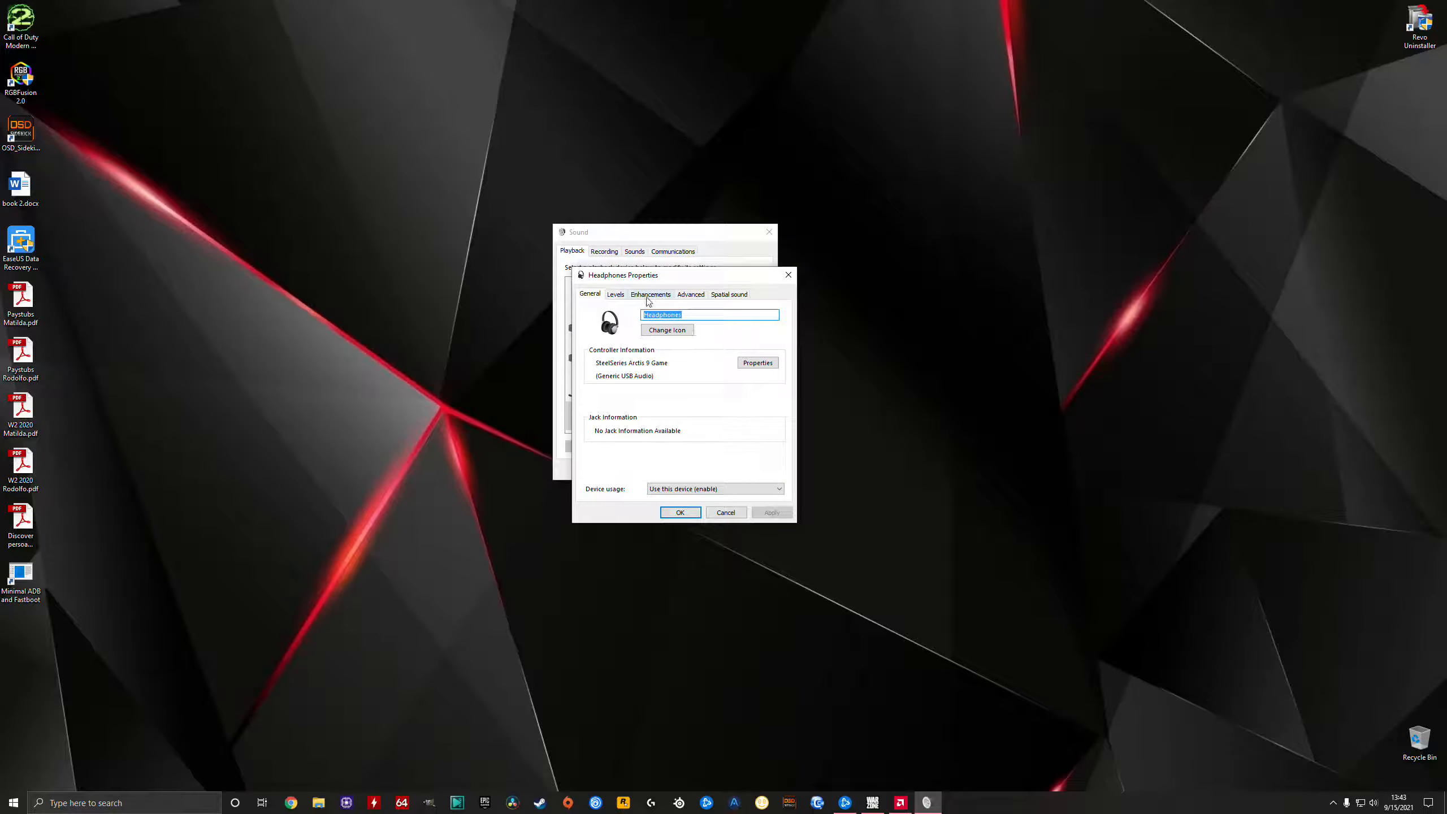
pyautogui.click(650, 294)
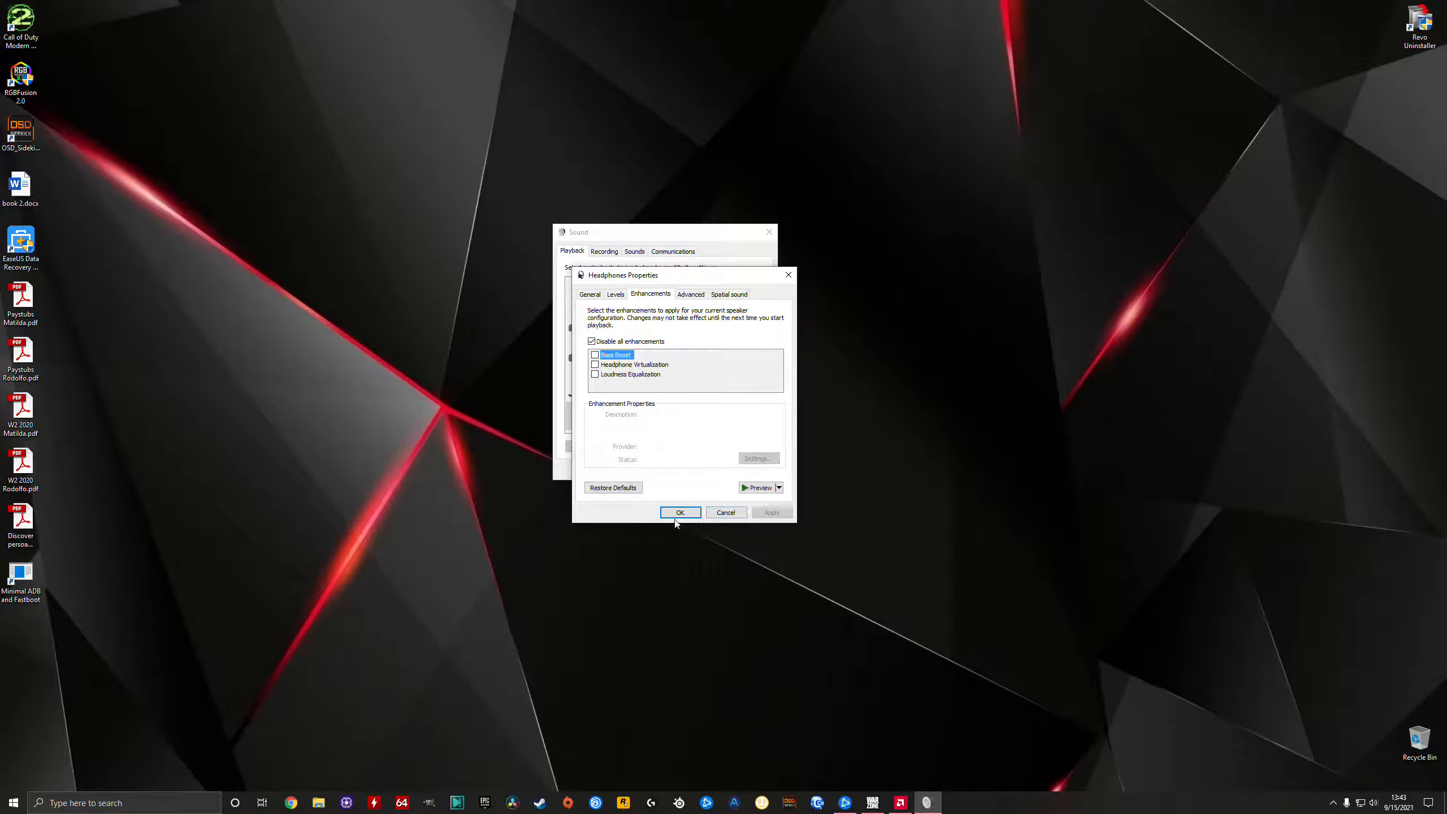
pyautogui.click(680, 512)
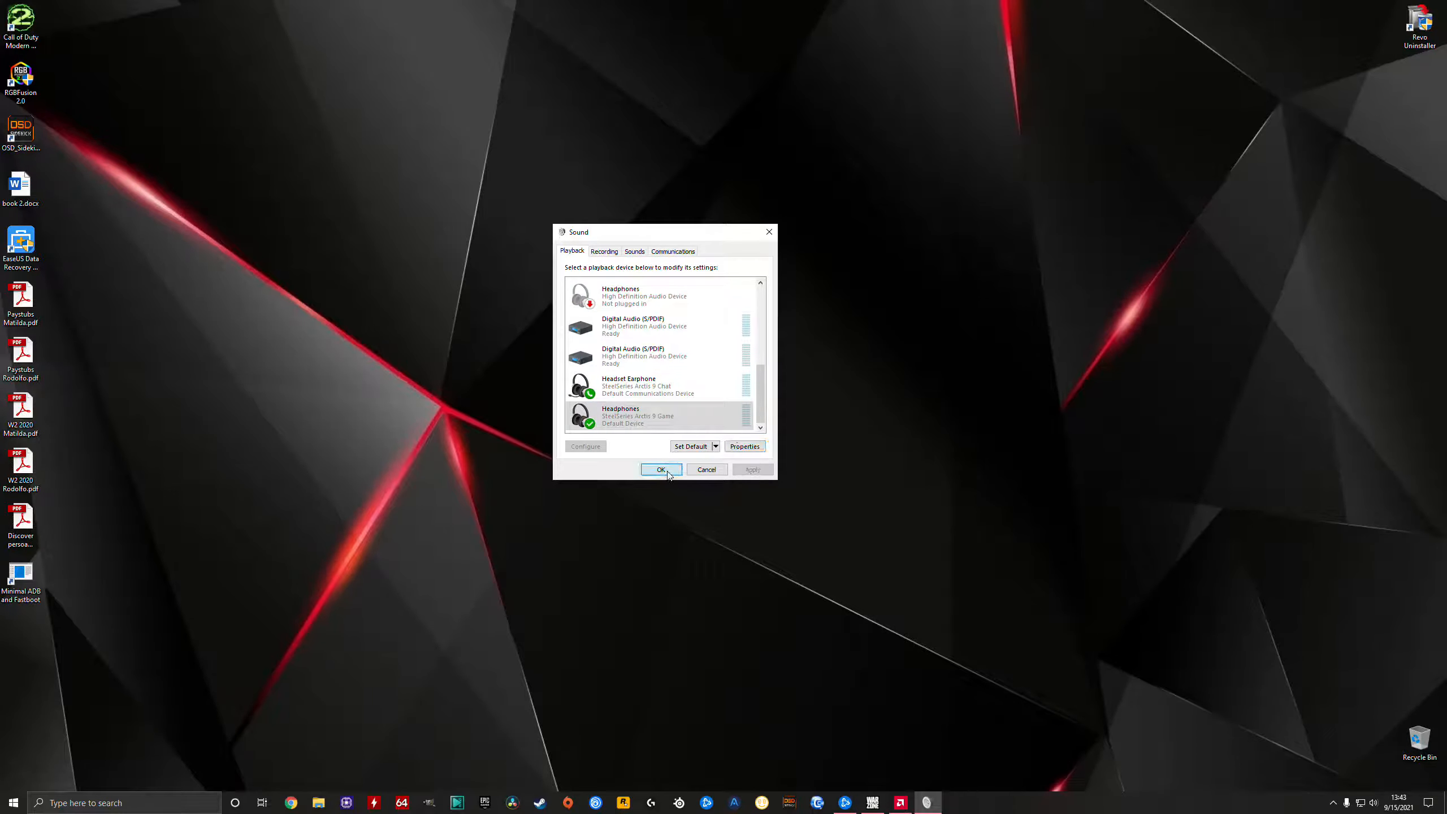
pyautogui.click(660, 470)
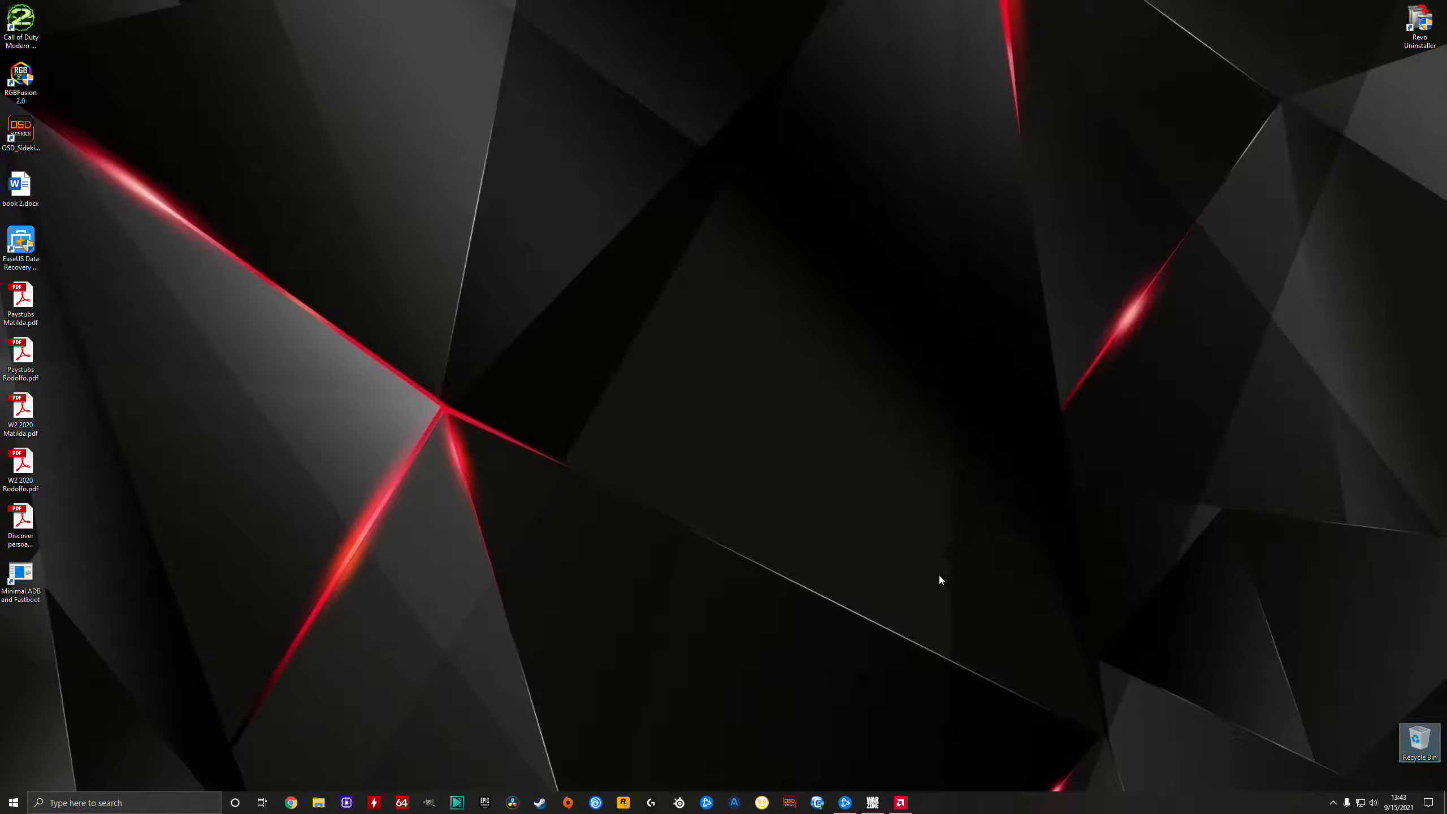
pyautogui.moveTo(755, 596)
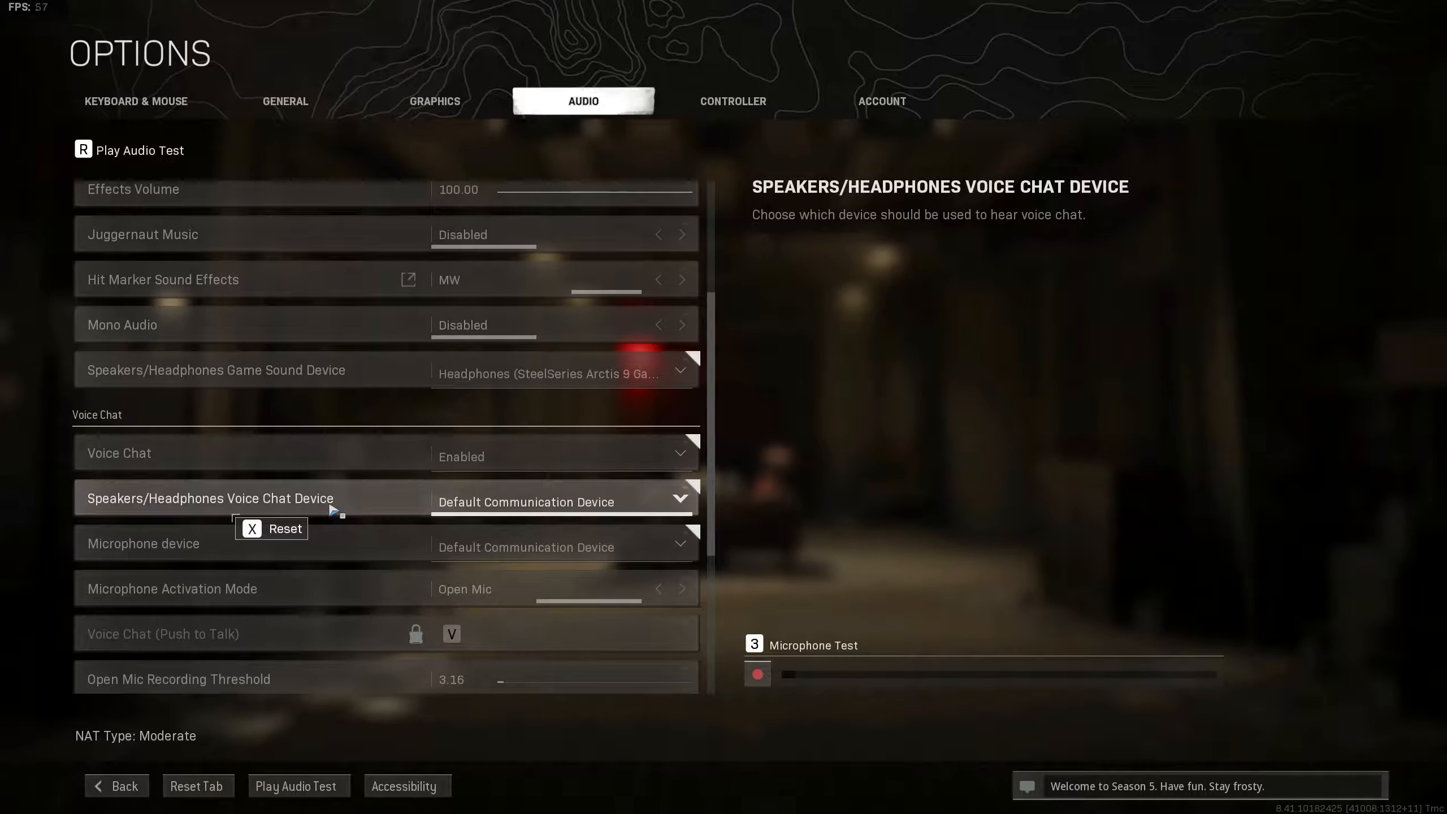
pyautogui.moveTo(498, 502)
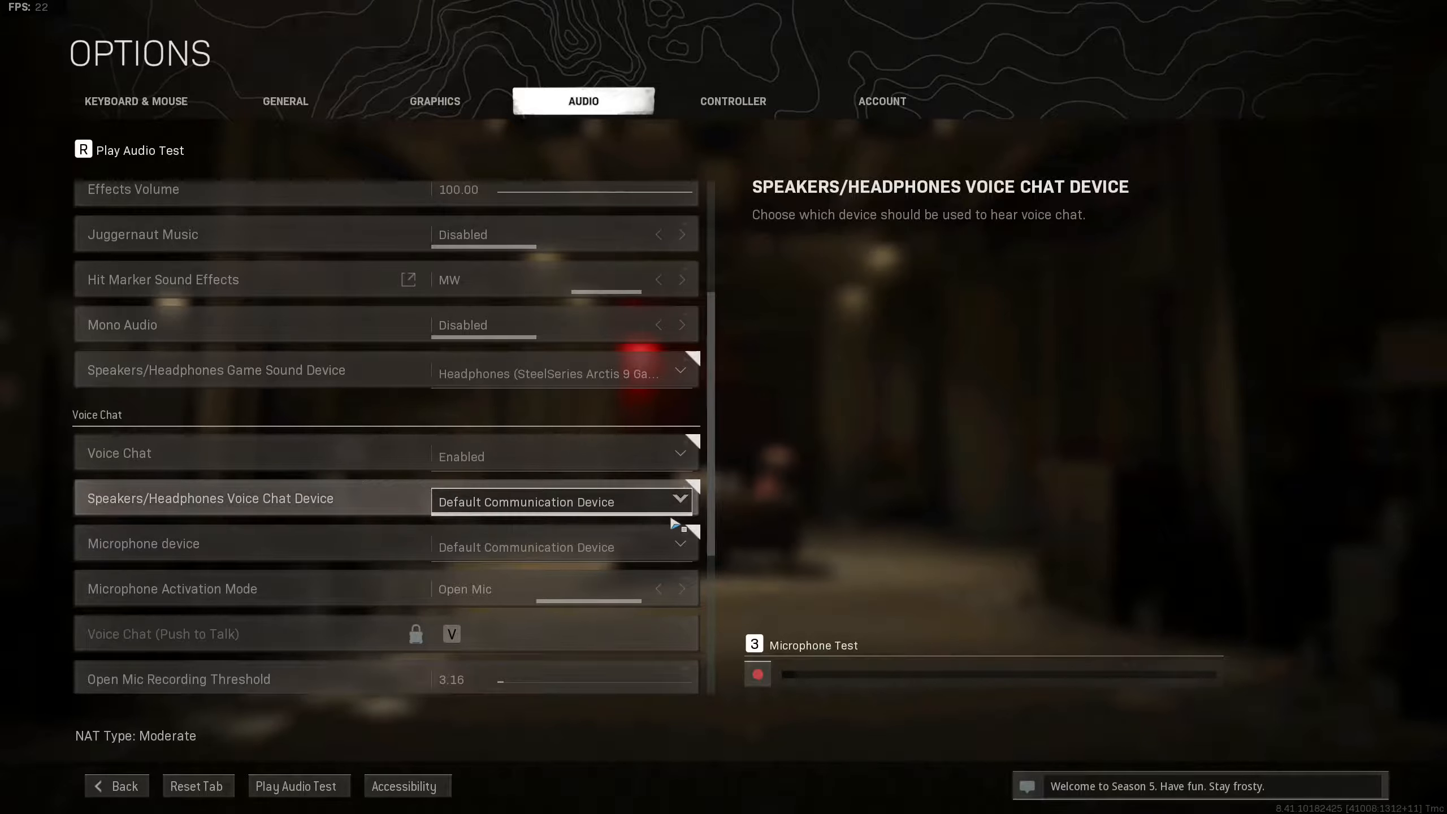
# Open Warzone's Speakers/Headphones Voice Chat Device dropdown, with Default Communication Device selected.
pyautogui.click(561, 501)
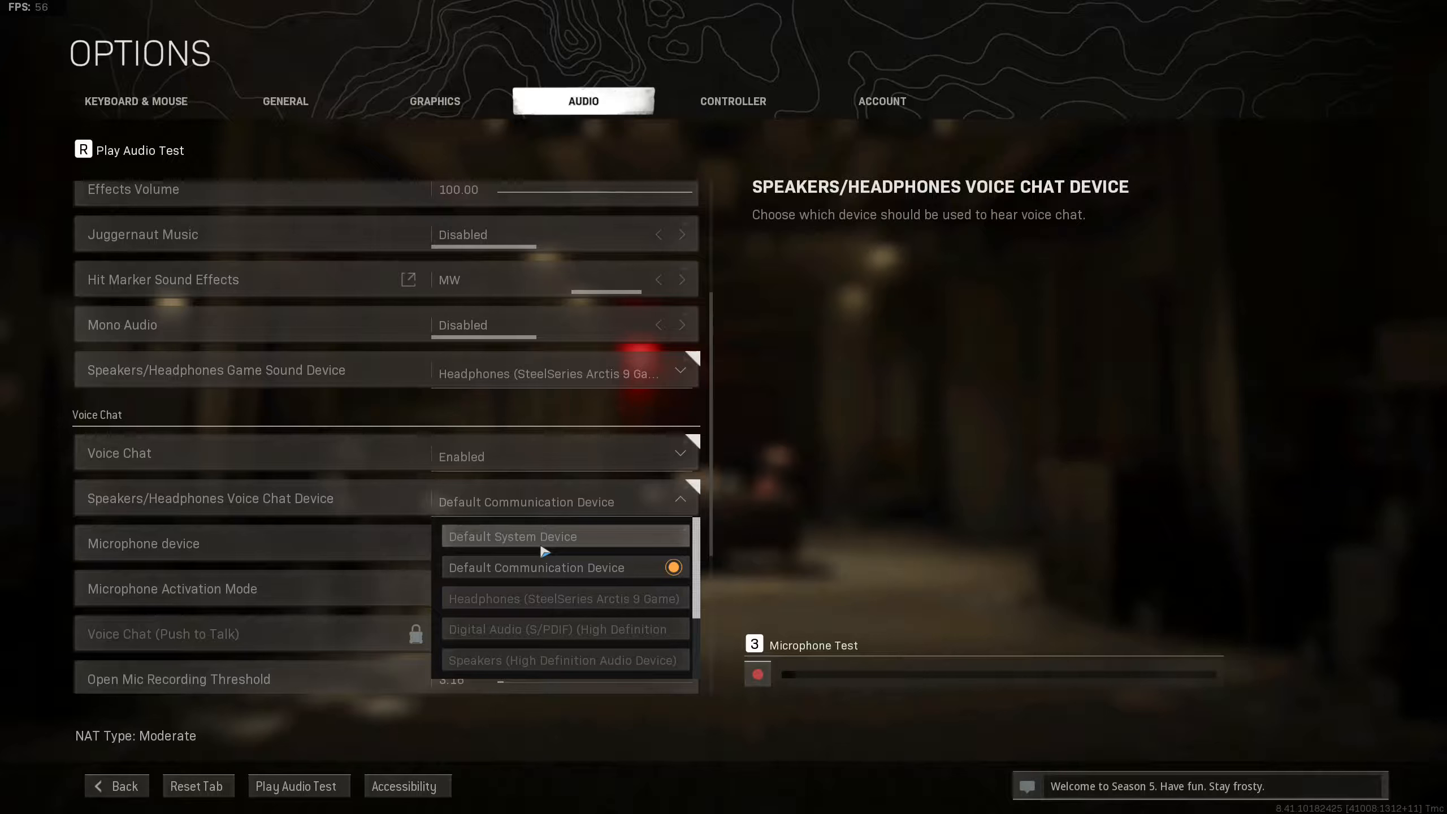
pyautogui.moveTo(614, 558)
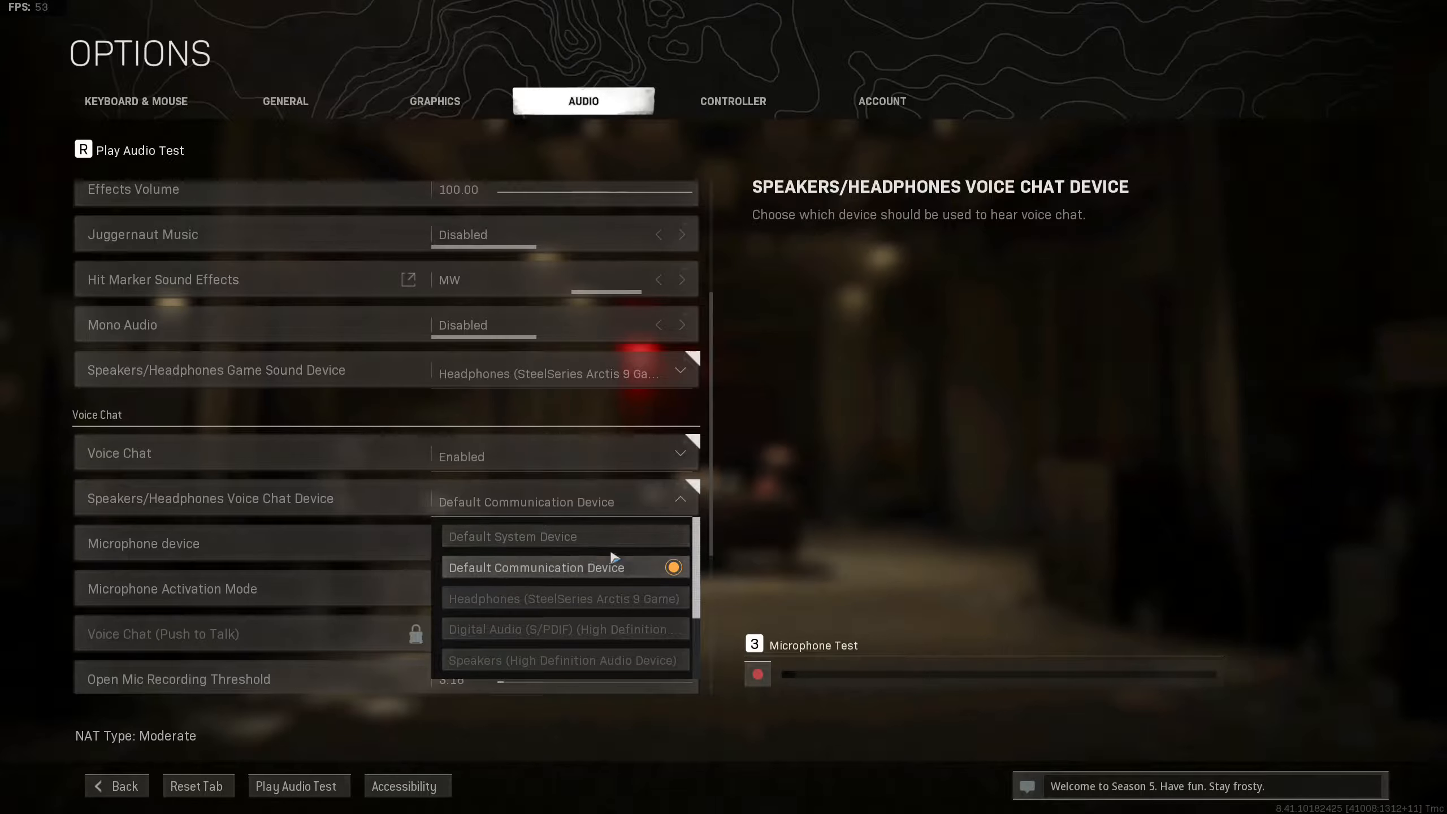
pyautogui.moveTo(502, 580)
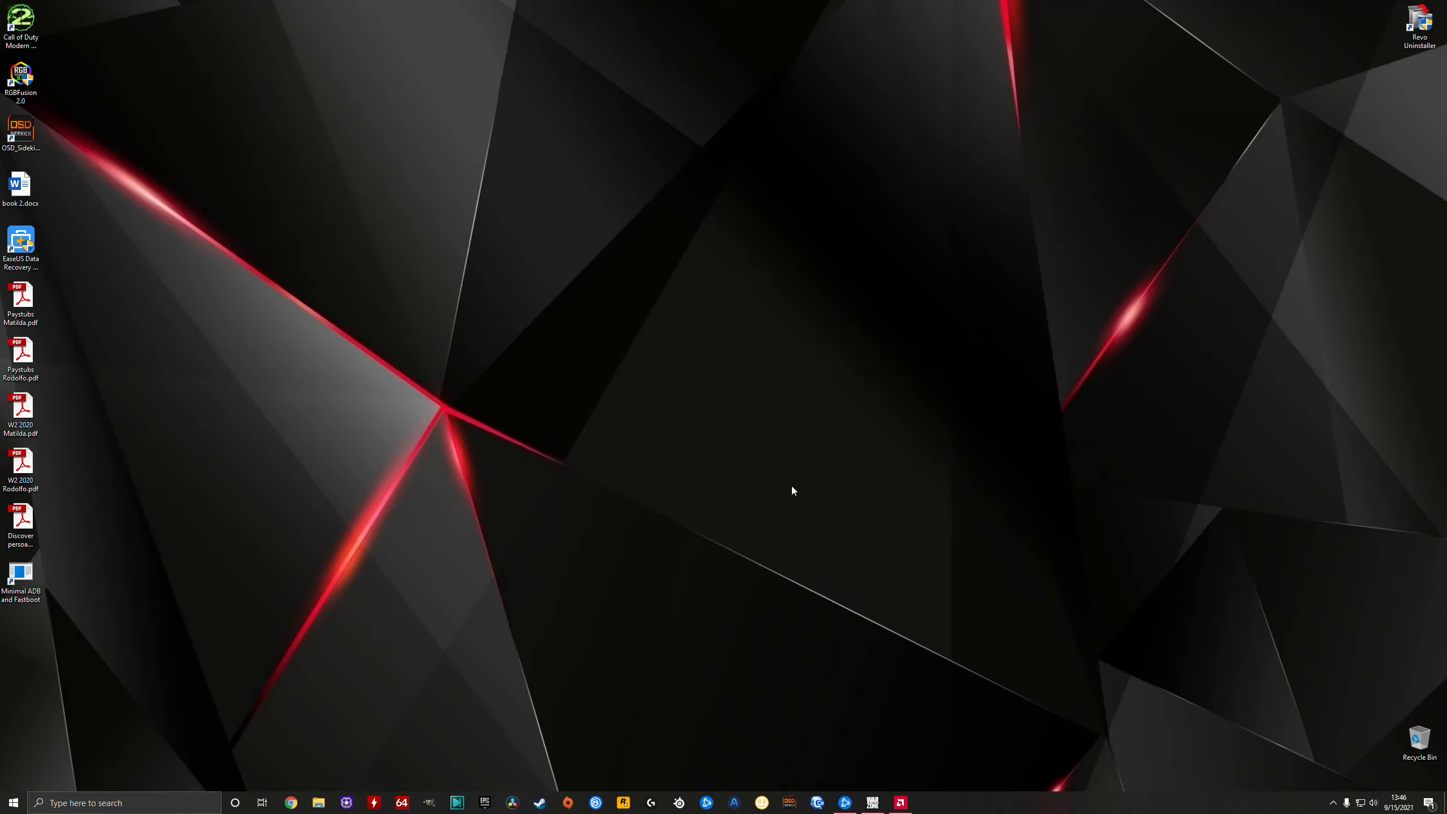
pyautogui.moveTo(828, 487)
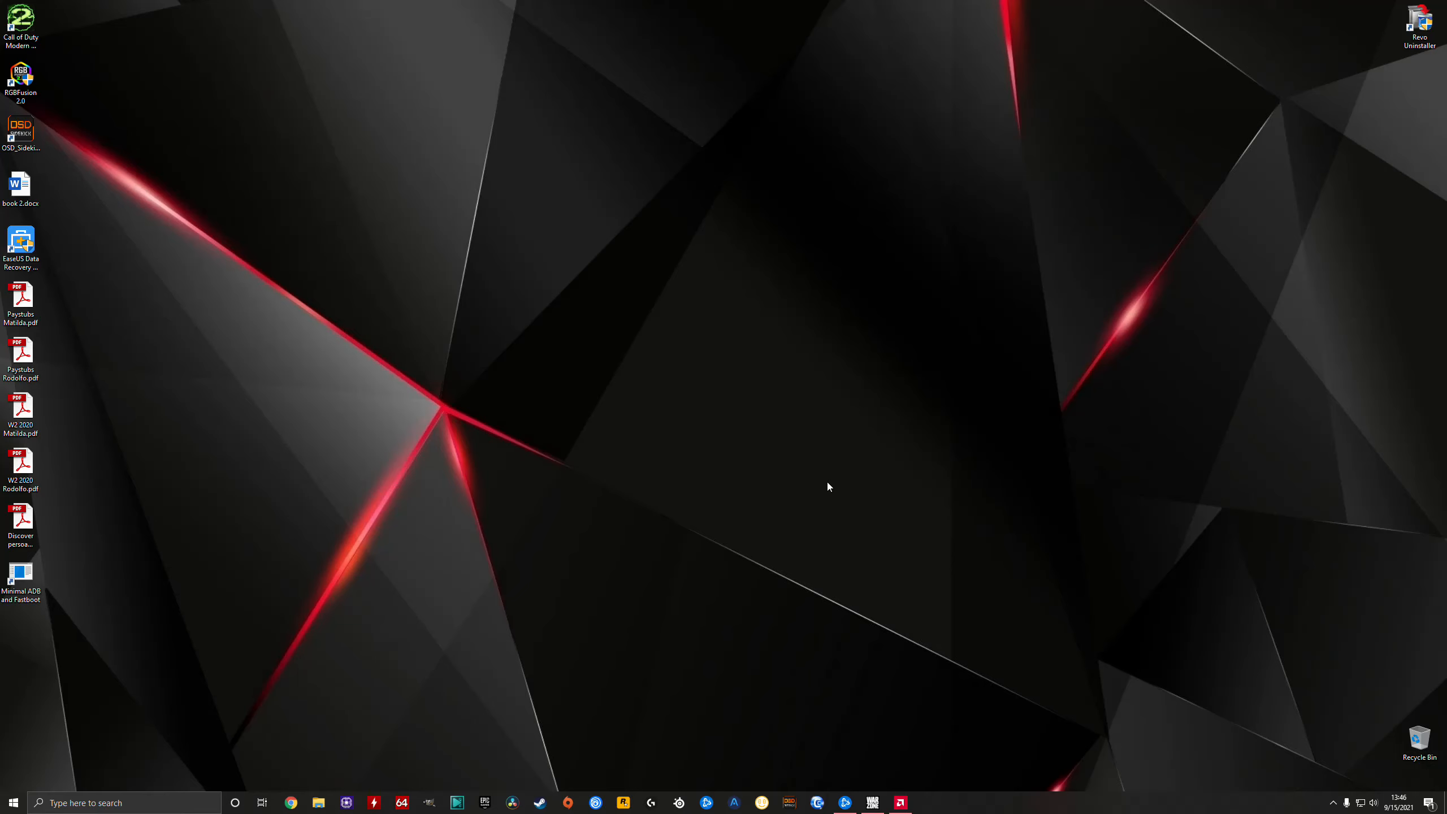